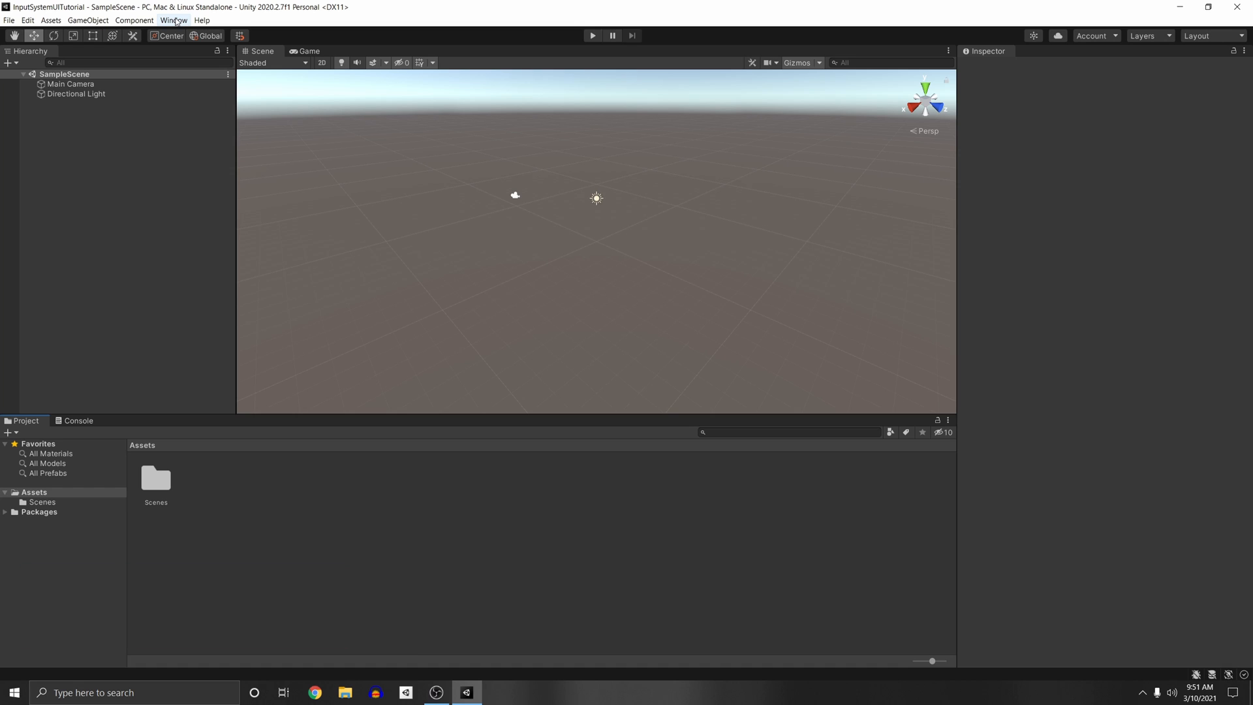
# Find Input System in the Package Manager's Unity Registry list and confirm version 1.0.2 is installed.
pyautogui.click(173, 20)
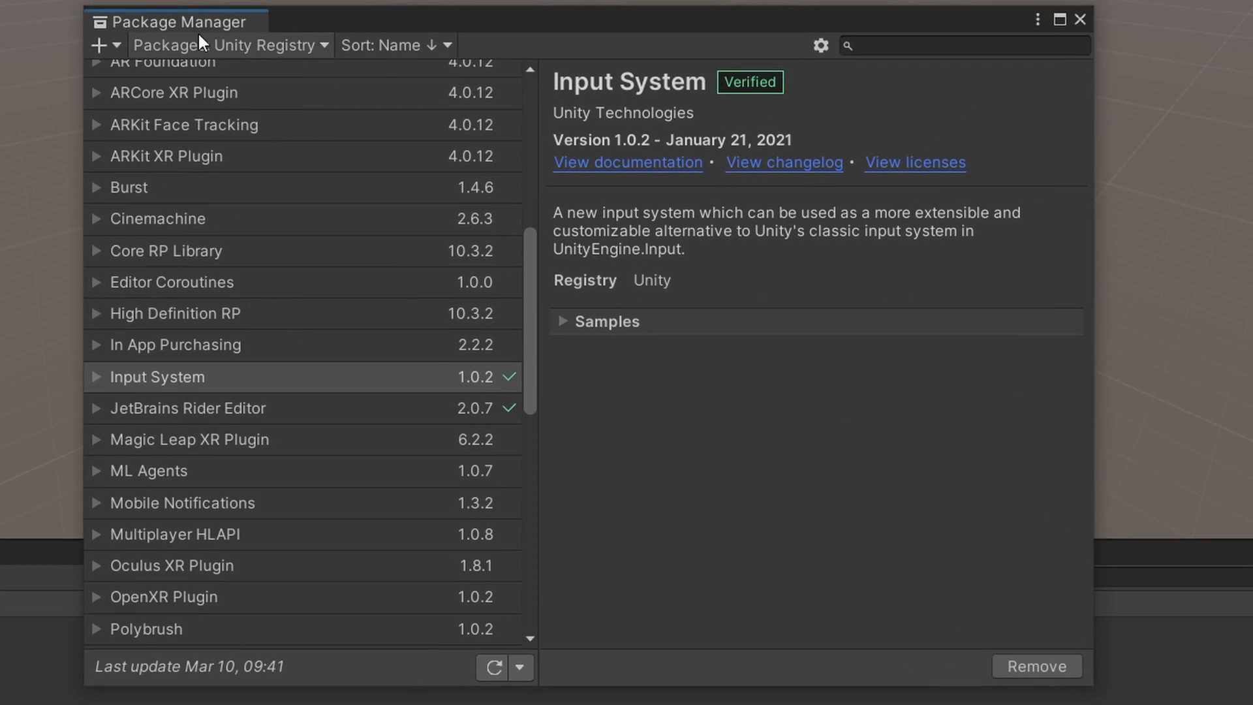
pyautogui.scroll(-3)
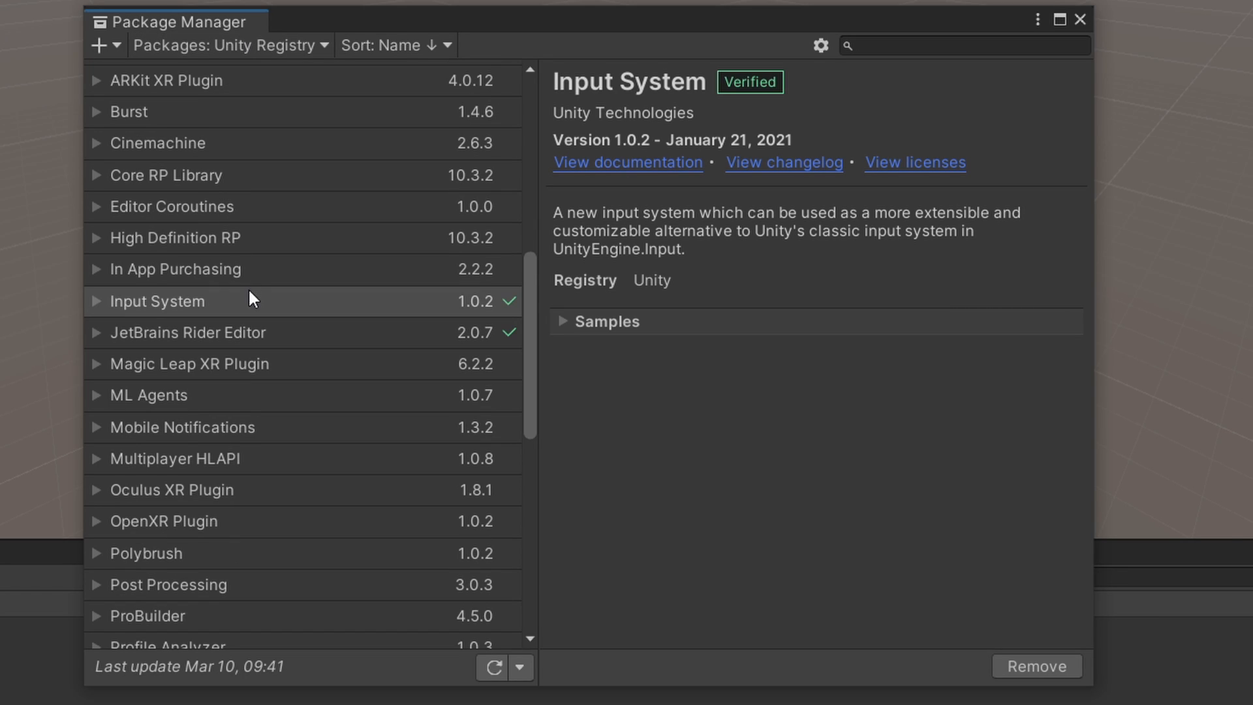
pyautogui.click(157, 302)
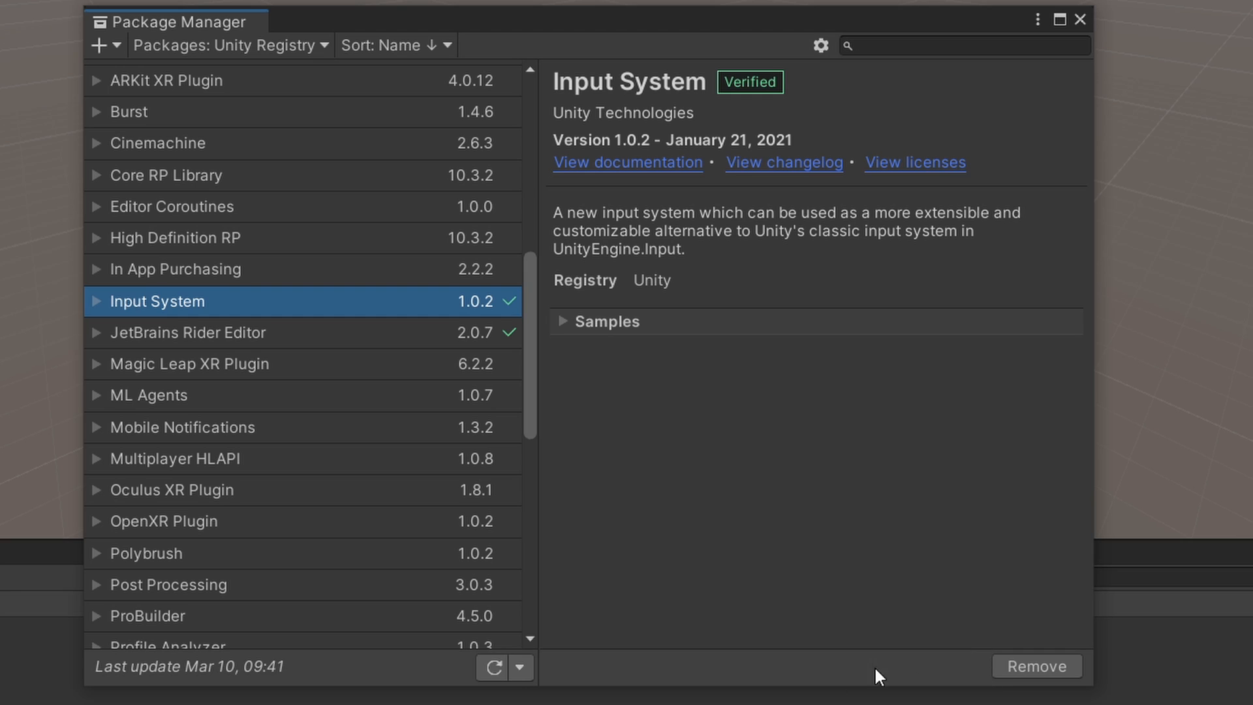
pyautogui.moveTo(1079, 19)
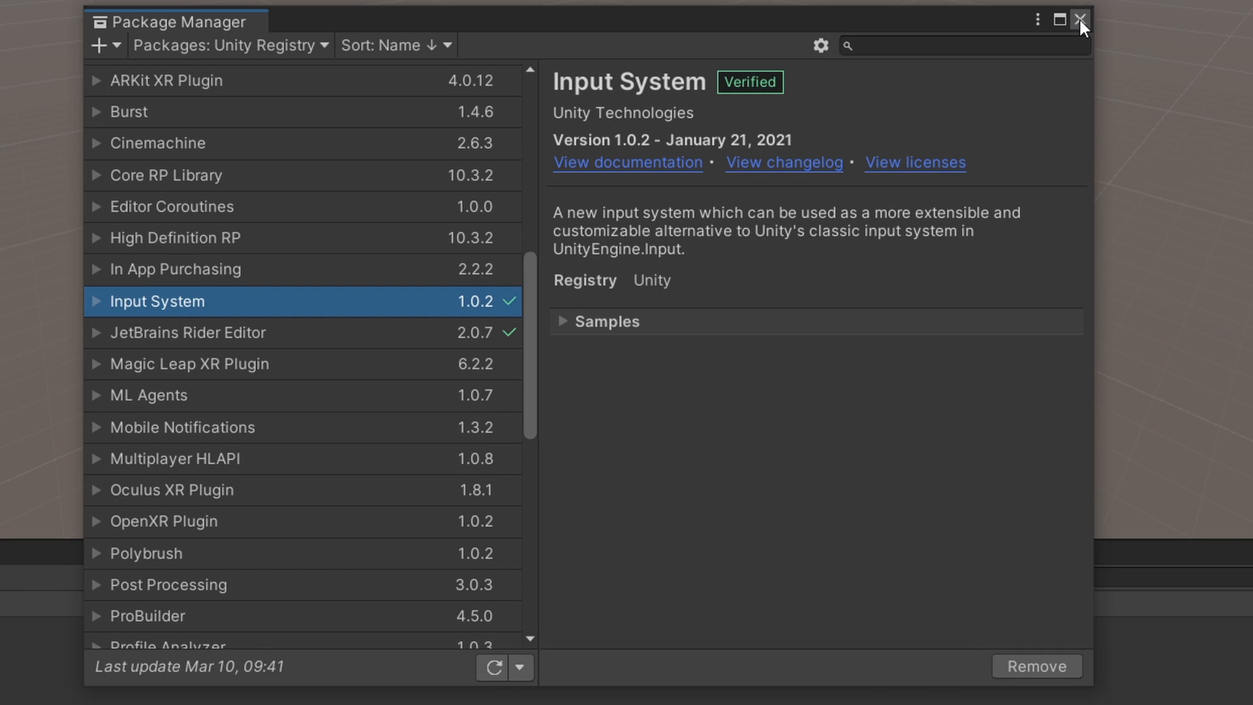
# Close the Package Manager and add a UI Event System object from the Hierarchy.
pyautogui.click(1081, 19)
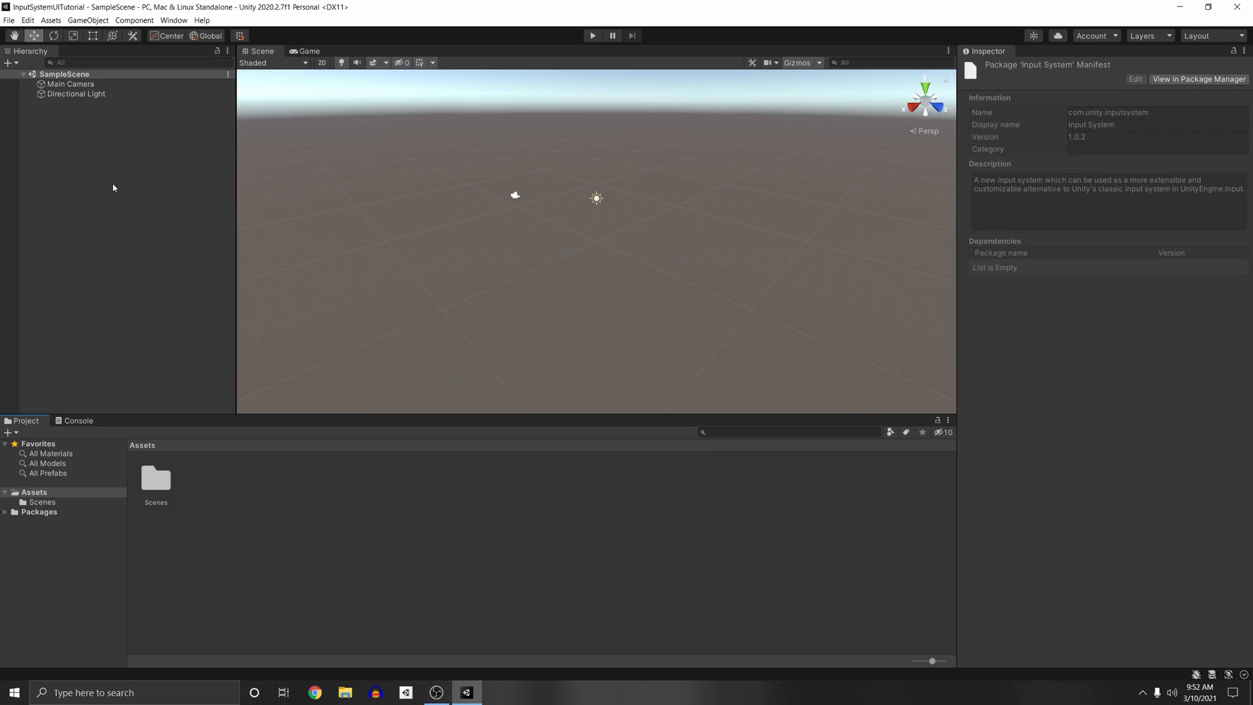
pyautogui.rightClick(113, 188)
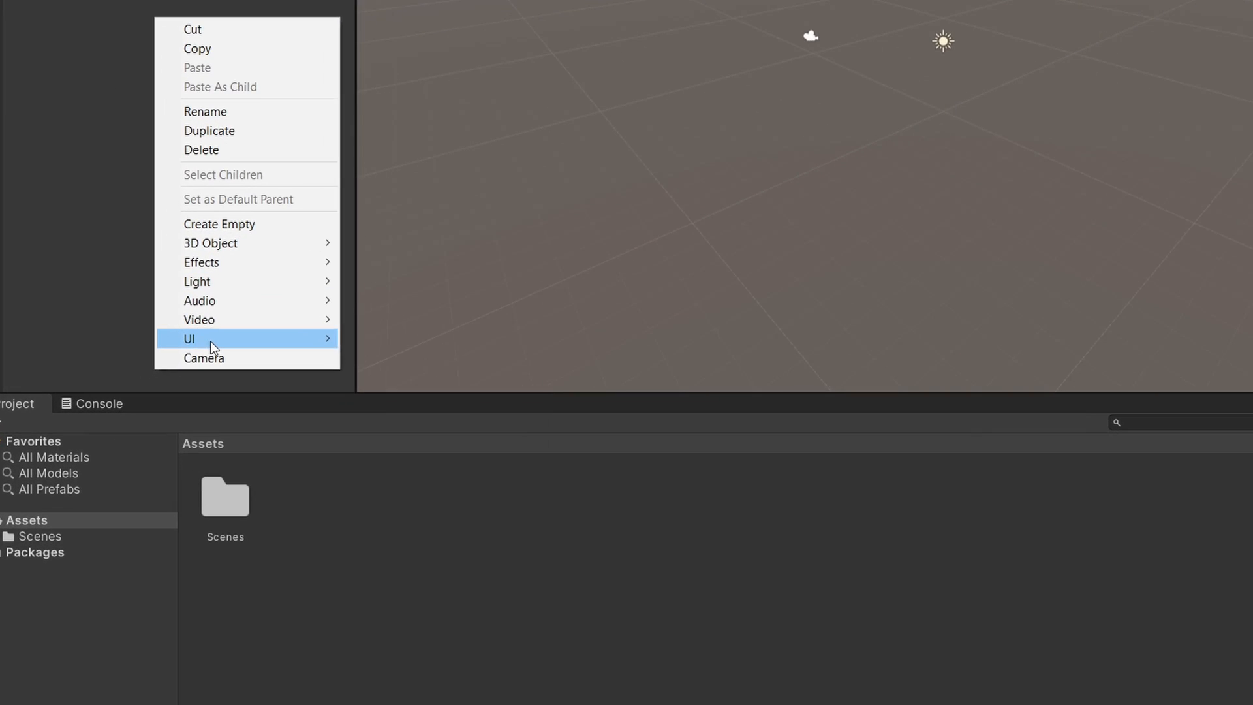
pyautogui.moveTo(189, 338)
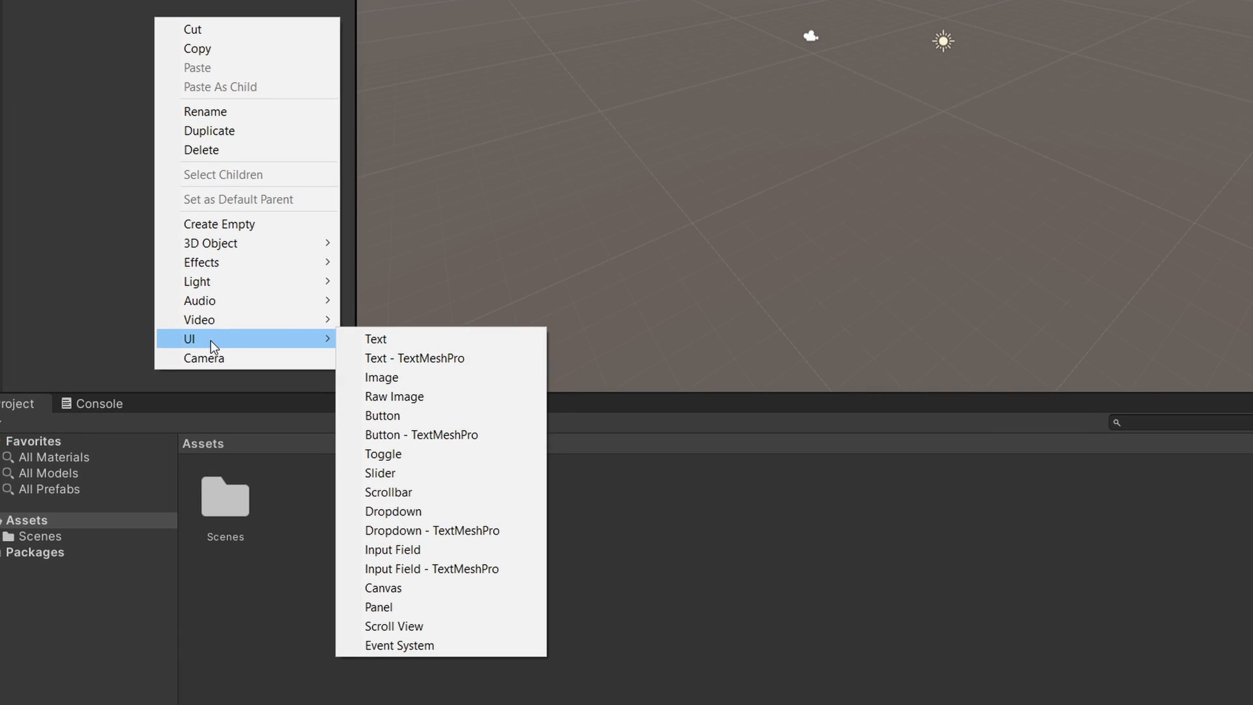
pyautogui.moveTo(441, 645)
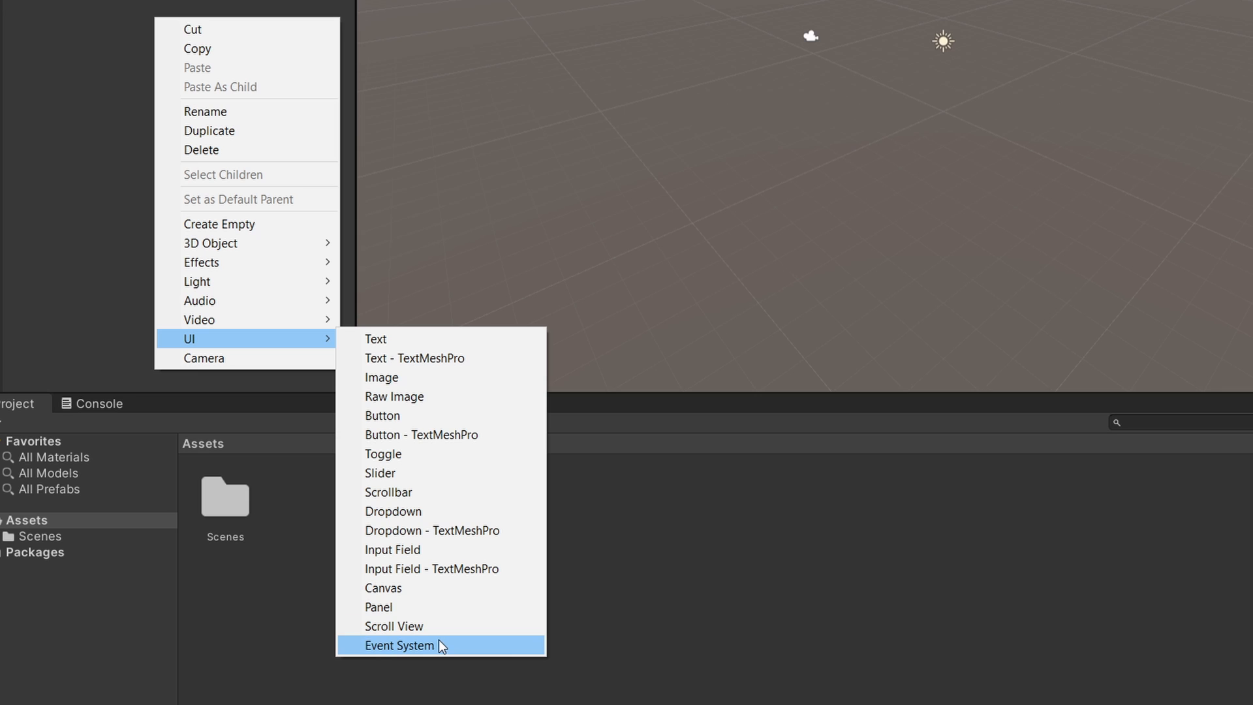
pyautogui.click(399, 645)
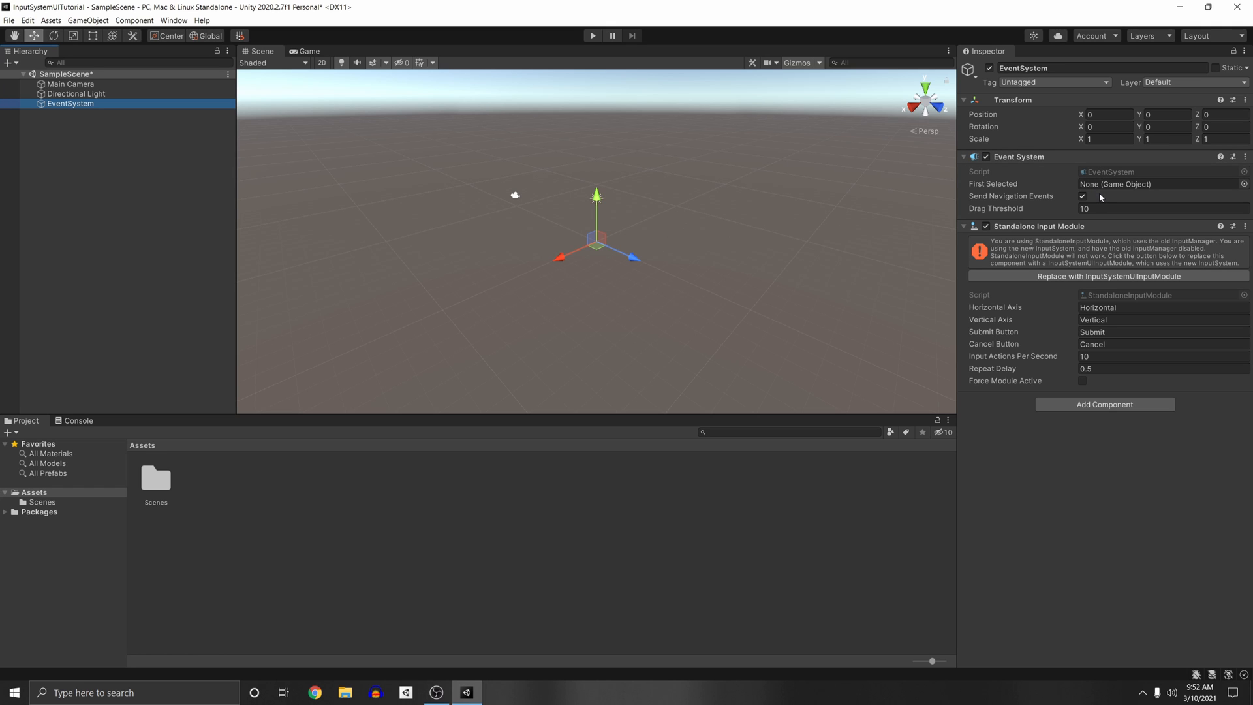
pyautogui.moveTo(1132, 249)
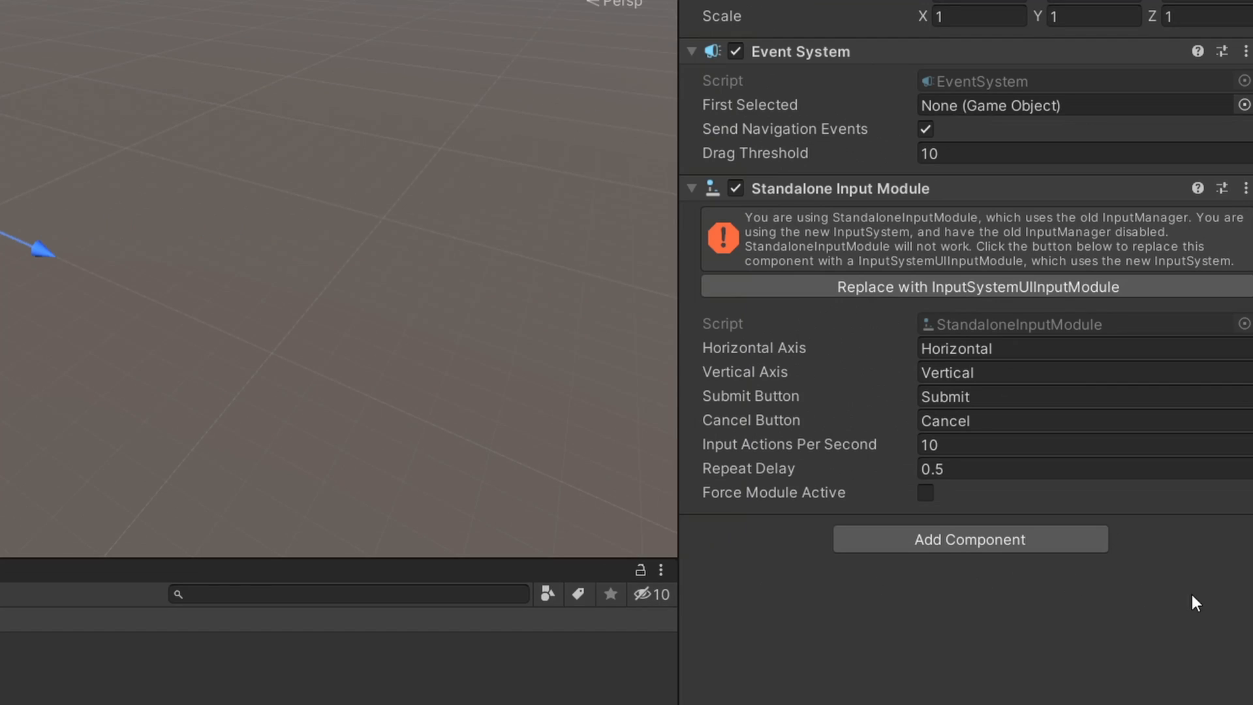
pyautogui.moveTo(1189, 136)
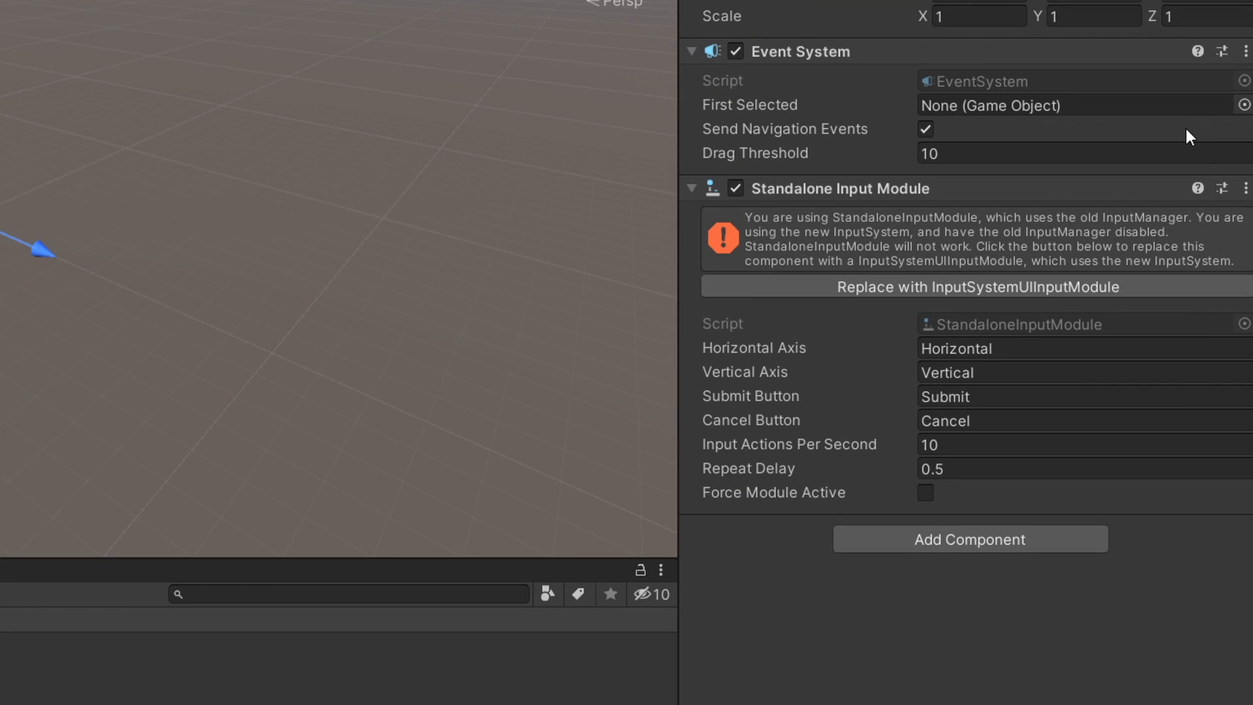
pyautogui.moveTo(804, 282)
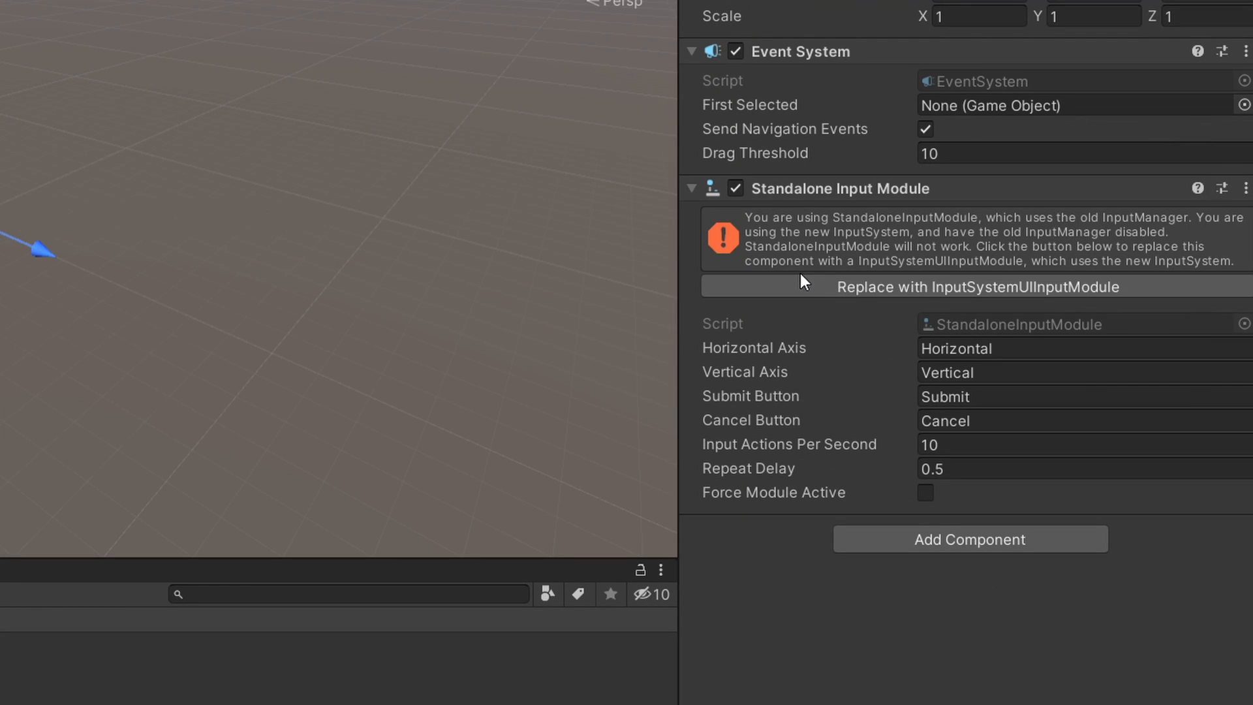
pyautogui.moveTo(947, 342)
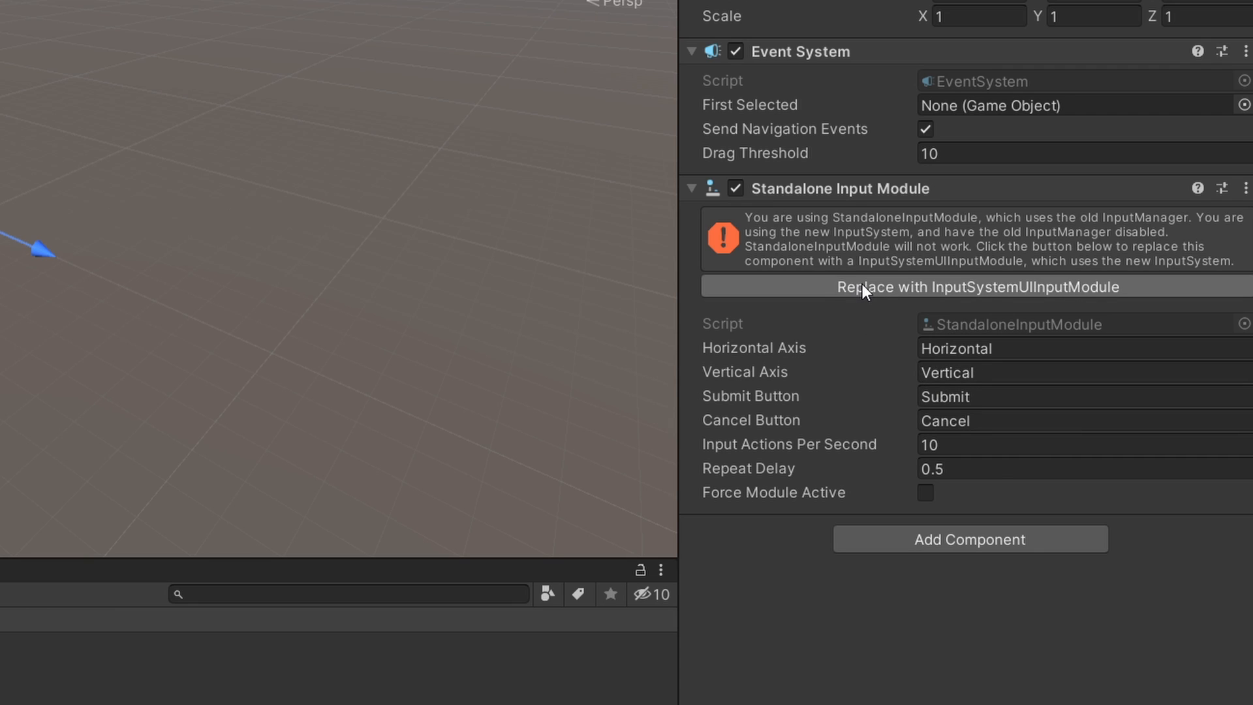
# Replace EventSystem's Standalone Input Module with InputSystemUIInputModule.
pyautogui.click(978, 286)
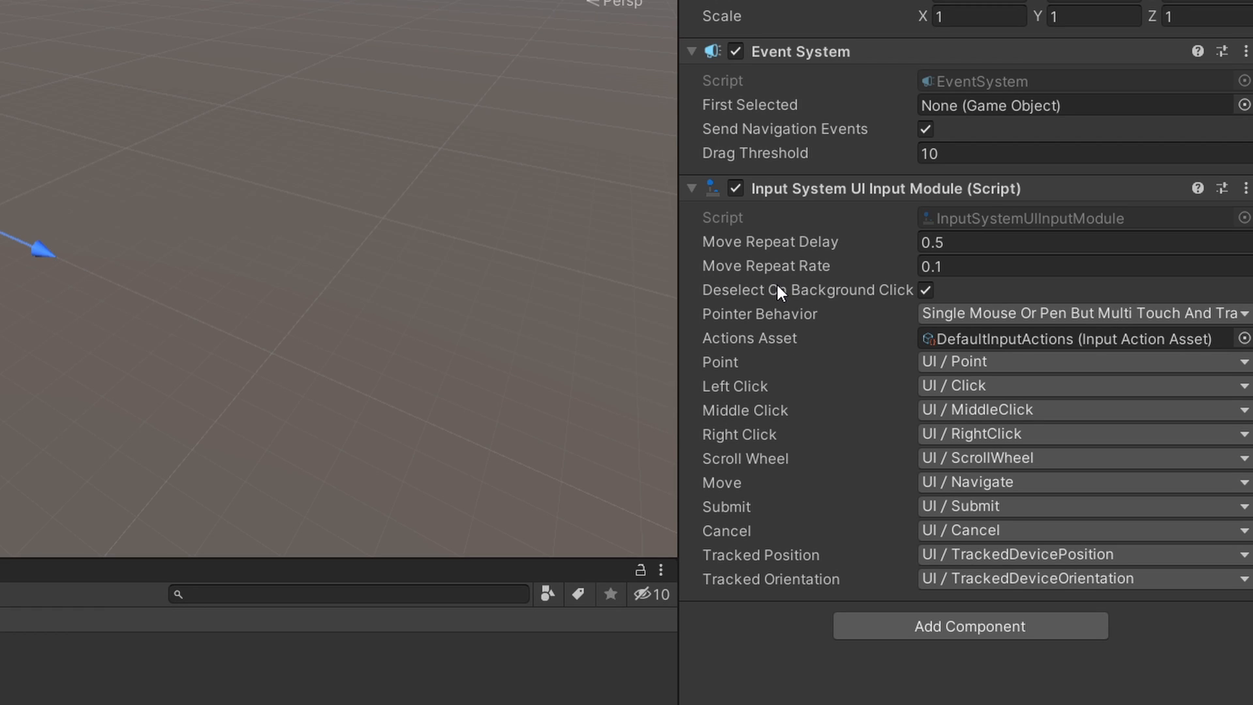
pyautogui.moveTo(726, 297)
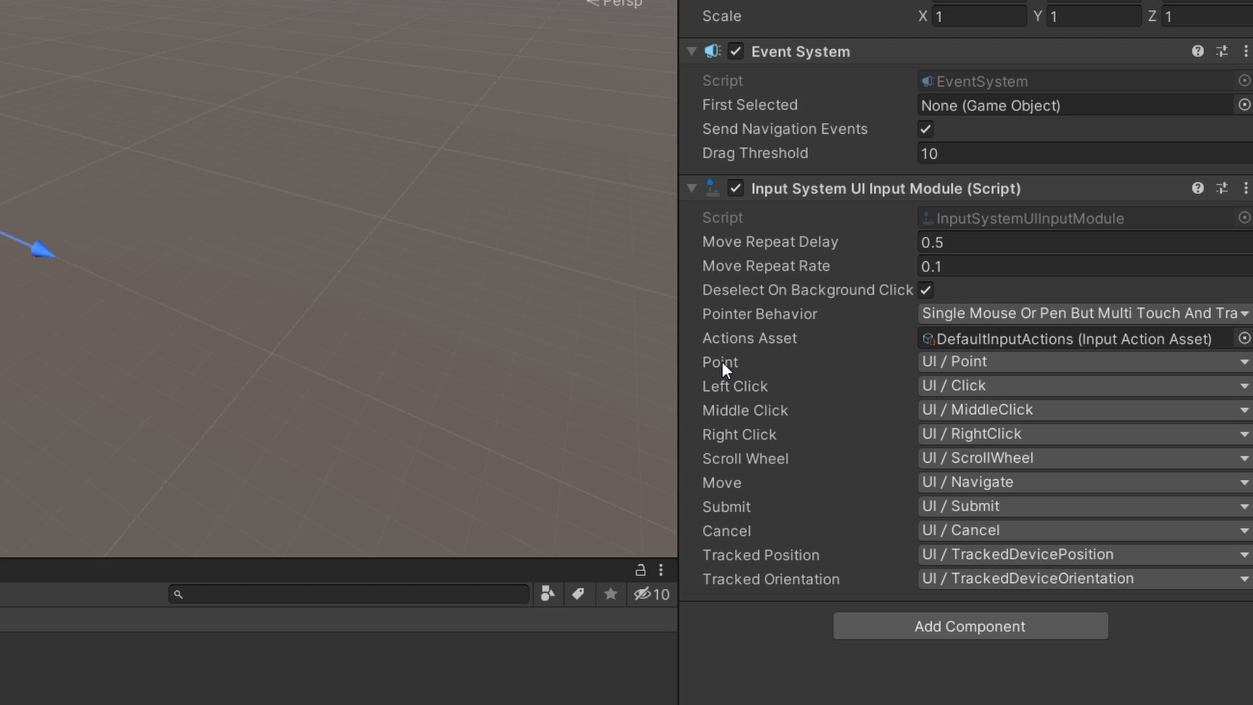
pyautogui.moveTo(739, 393)
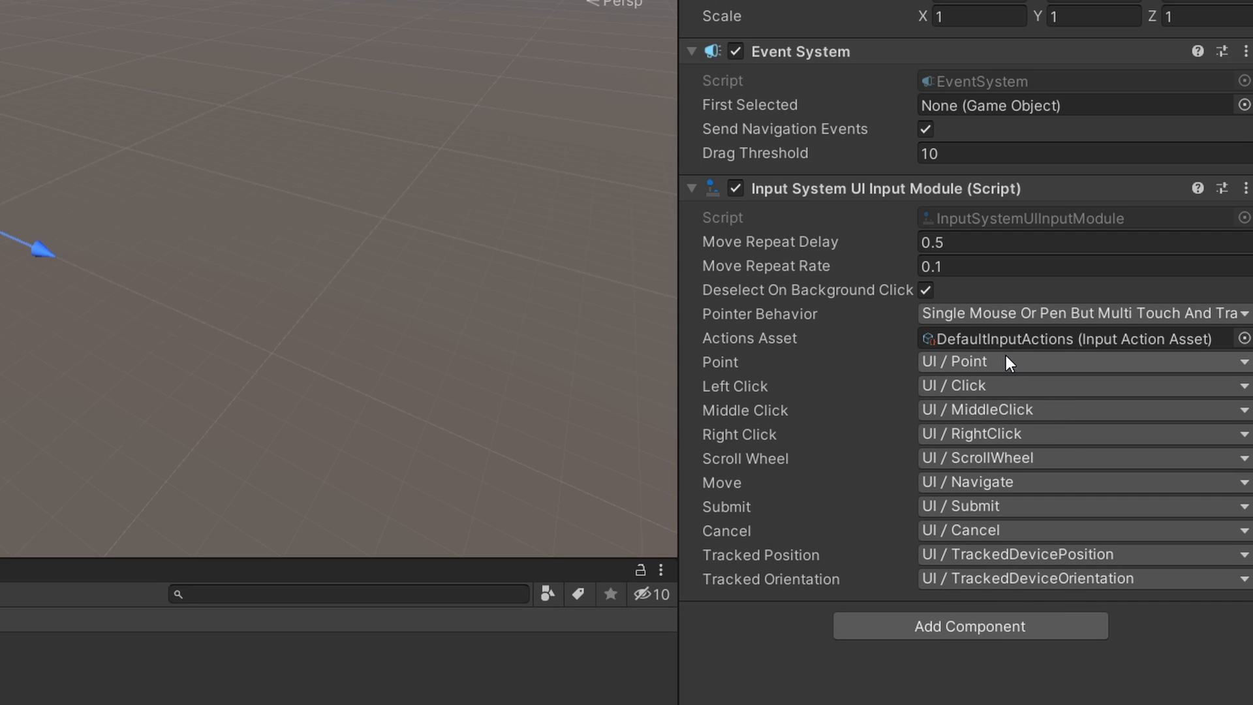
pyautogui.moveTo(759, 352)
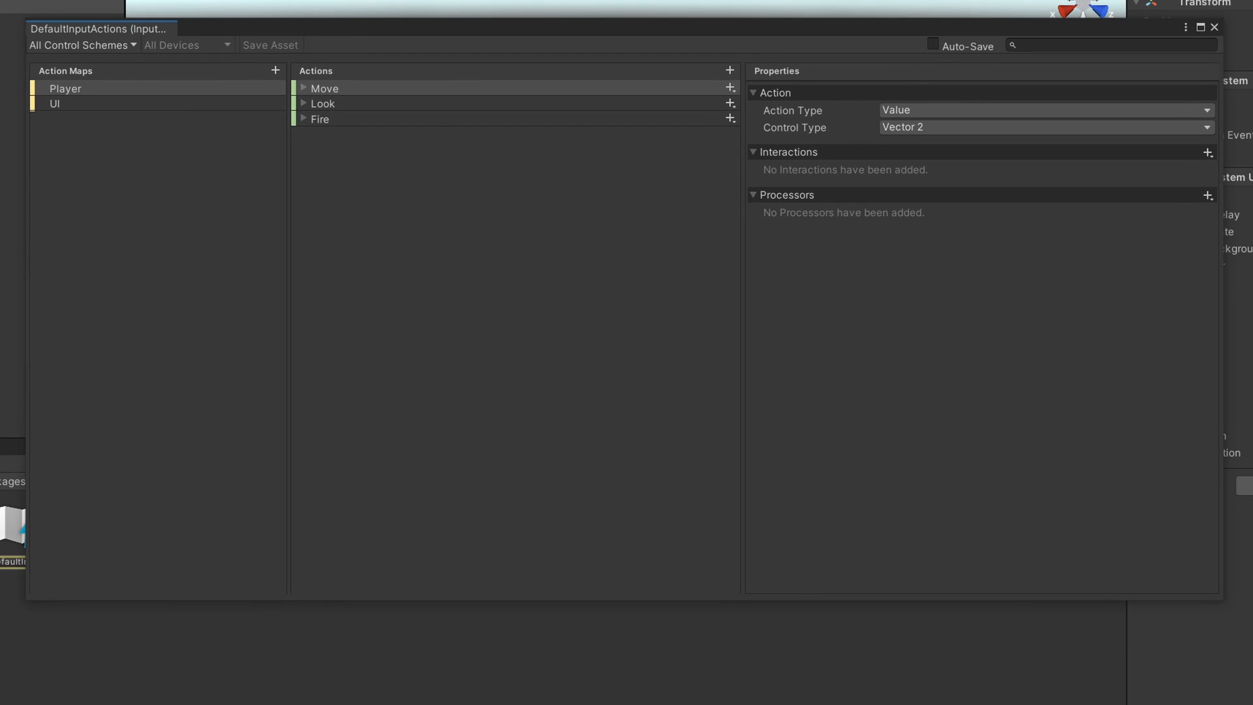
pyautogui.moveTo(211, 177)
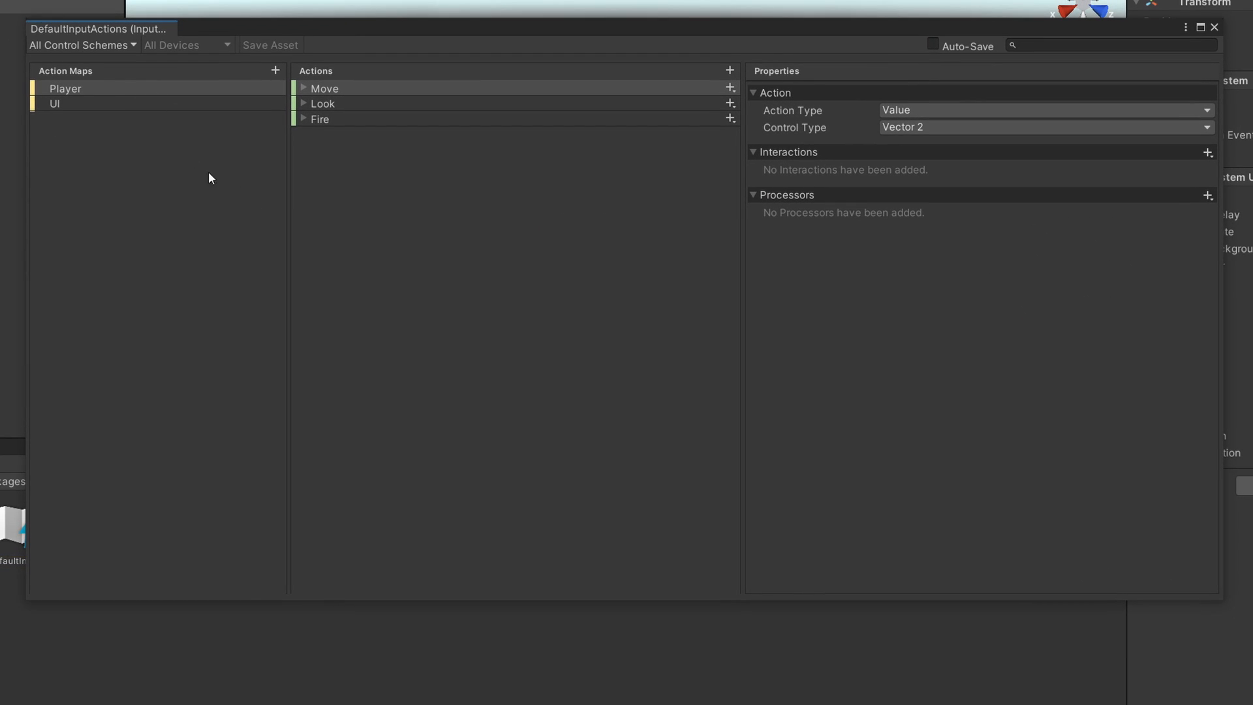
# Inspect the UI map's Click action, its Left Button [Mouse] binding, and its action type.
pyautogui.click(54, 103)
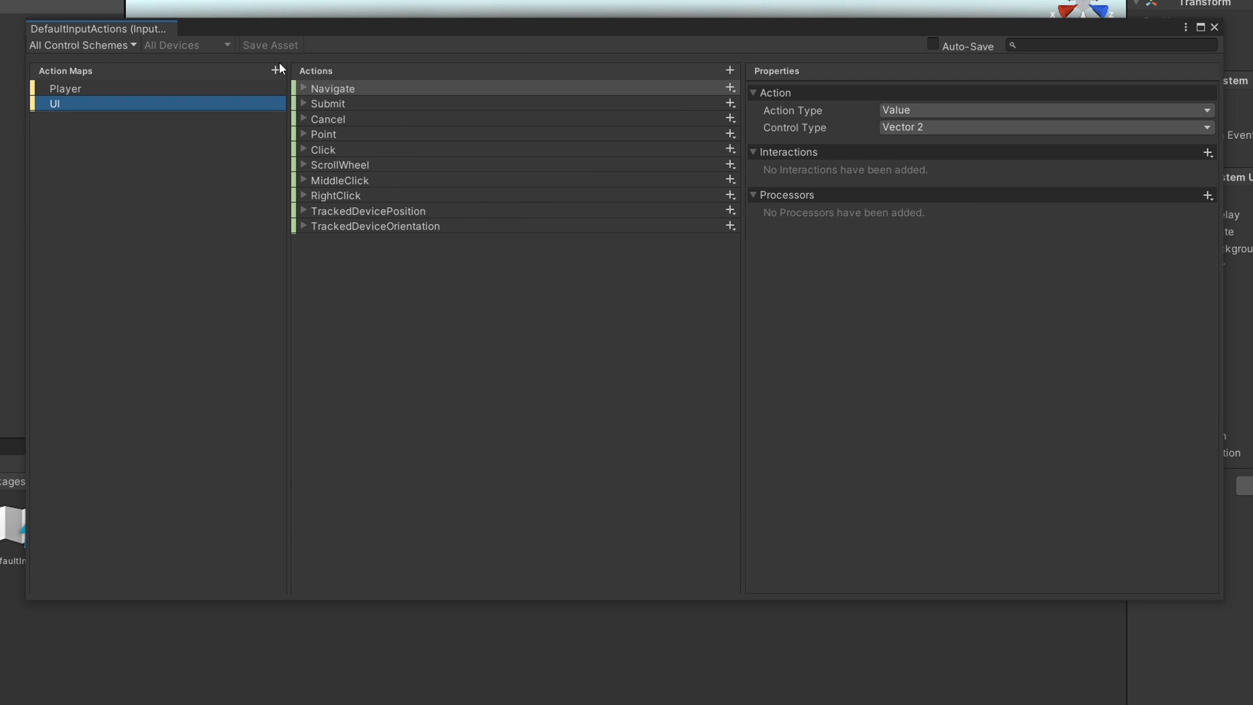
pyautogui.click(304, 150)
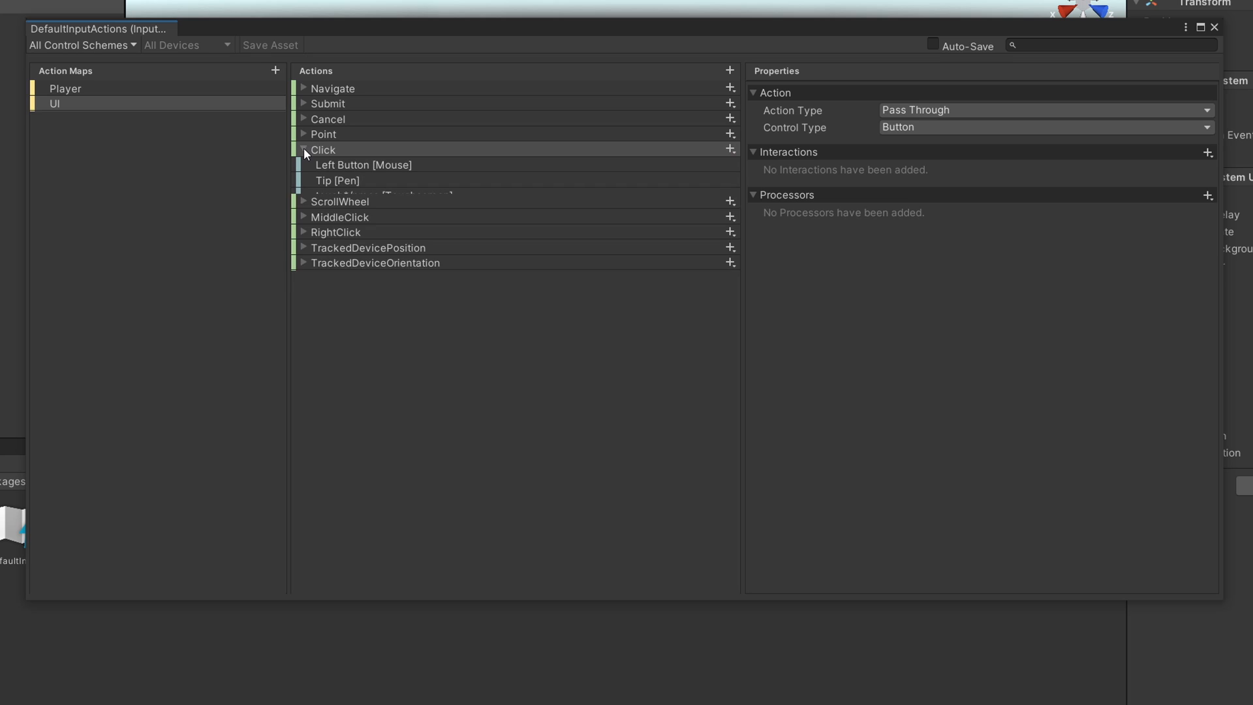
pyautogui.click(363, 165)
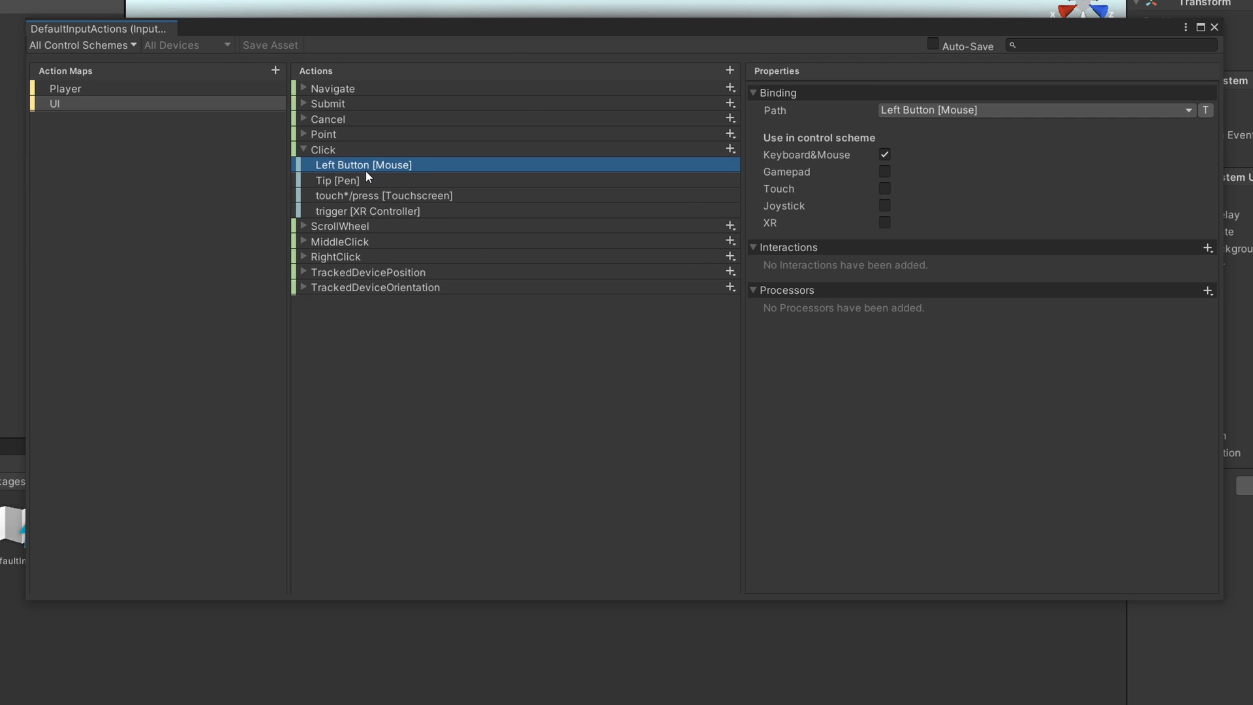
pyautogui.moveTo(447, 182)
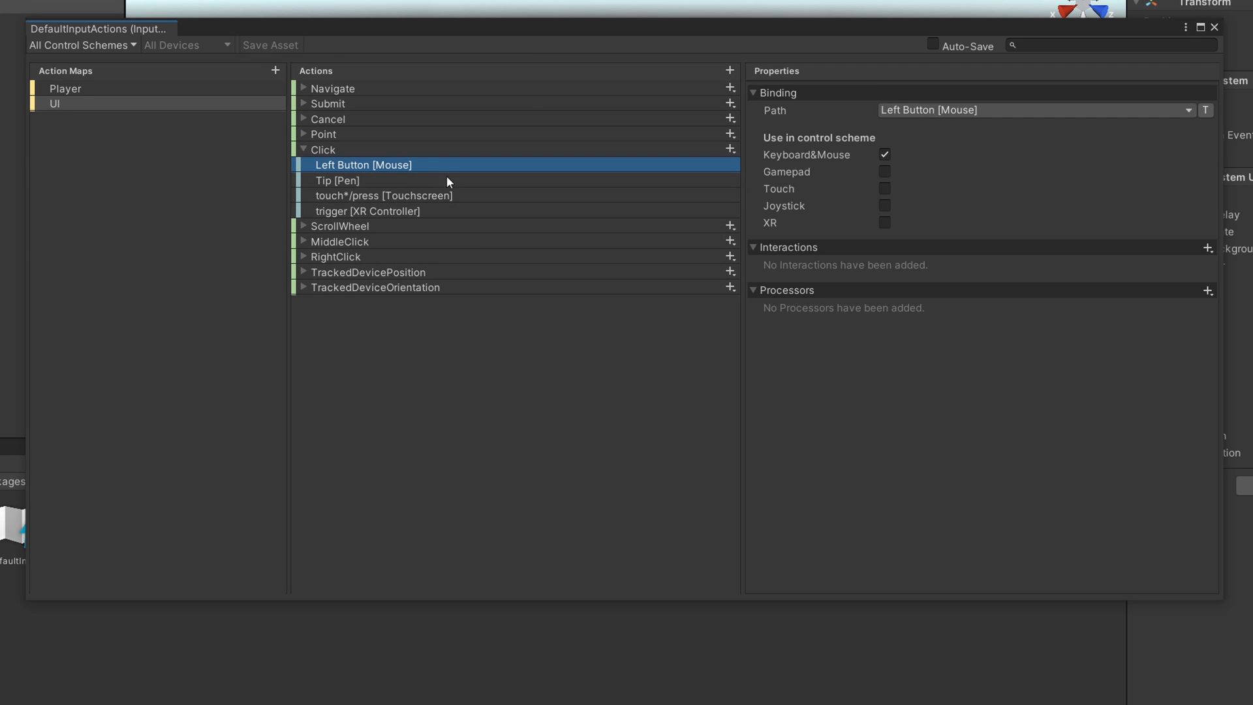
pyautogui.moveTo(367, 210)
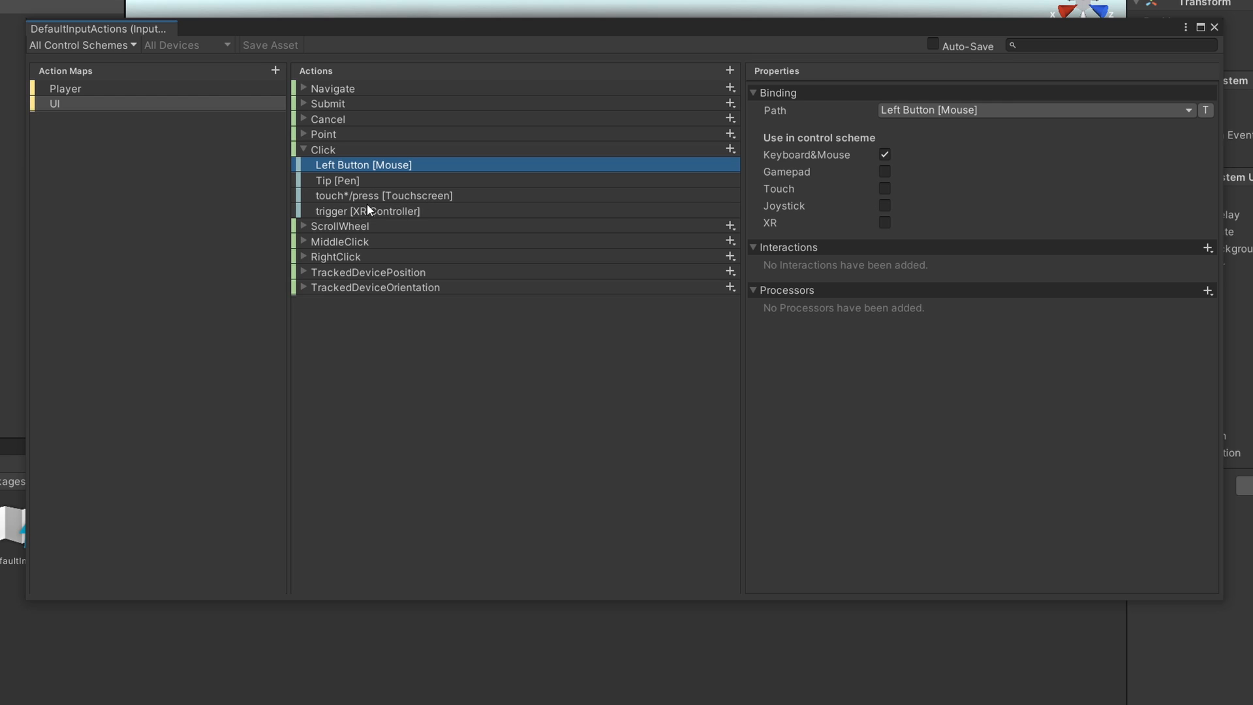
pyautogui.moveTo(712, 176)
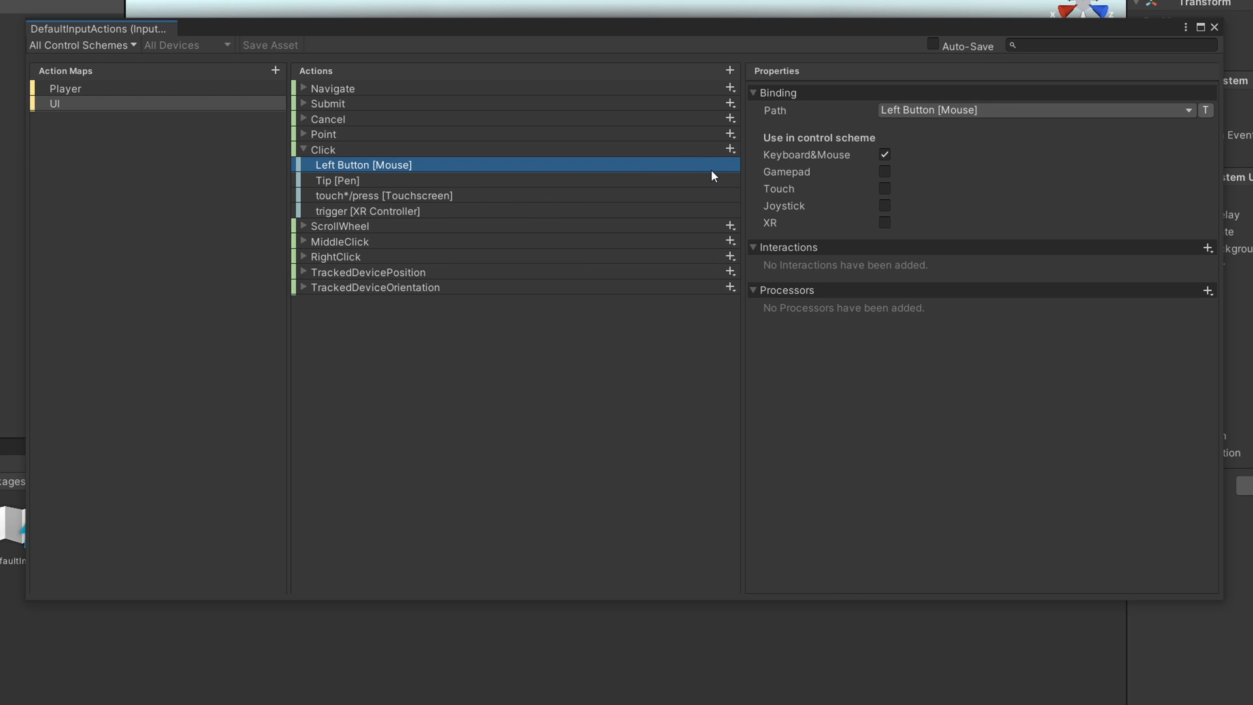
pyautogui.click(1189, 110)
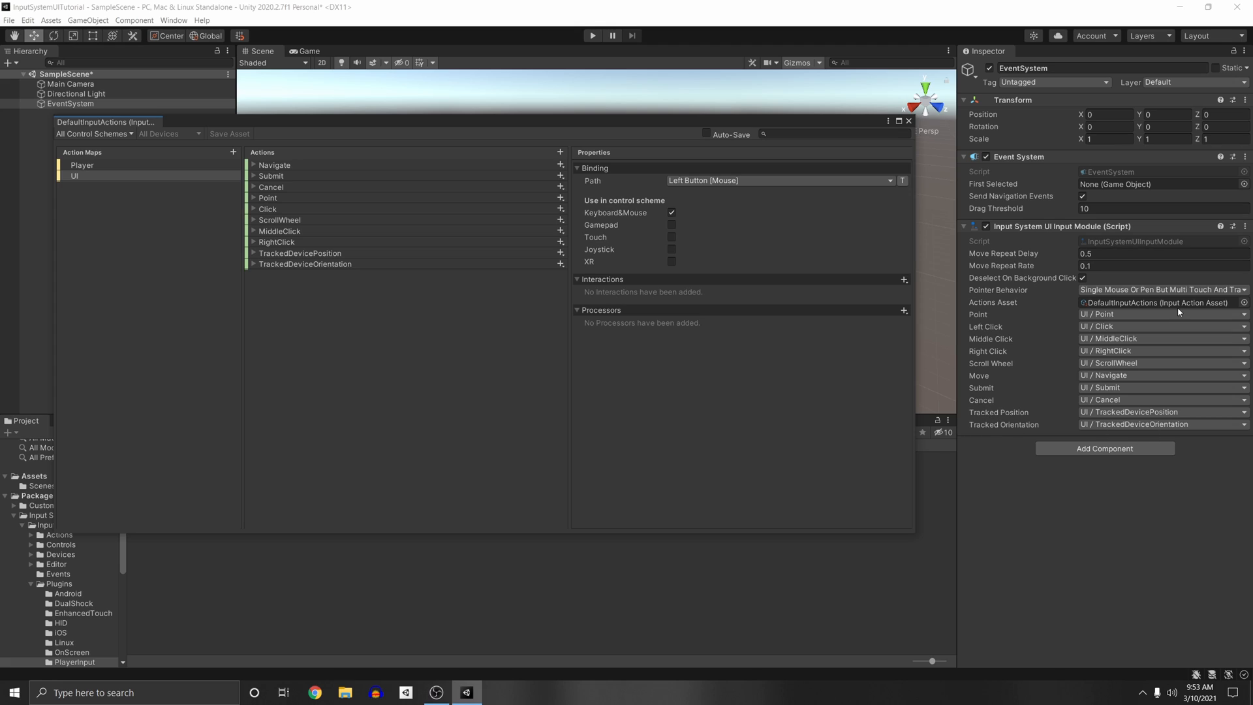
pyautogui.moveTo(983, 344)
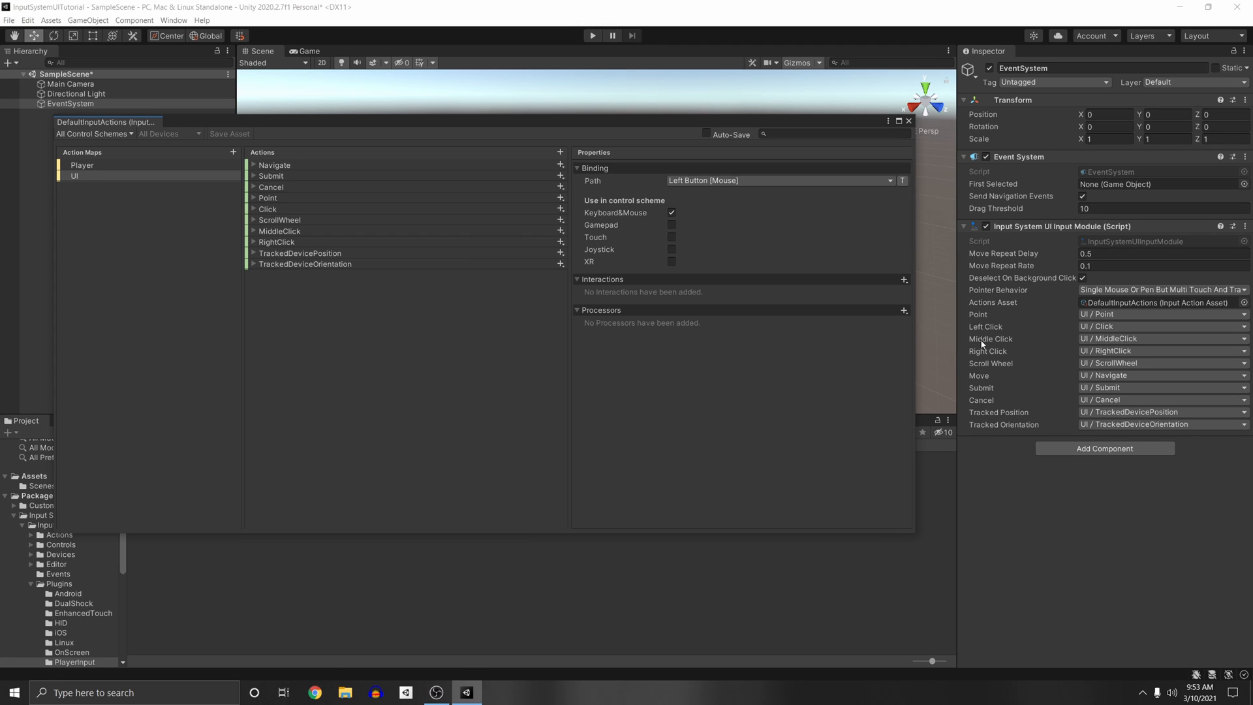
pyautogui.moveTo(304, 216)
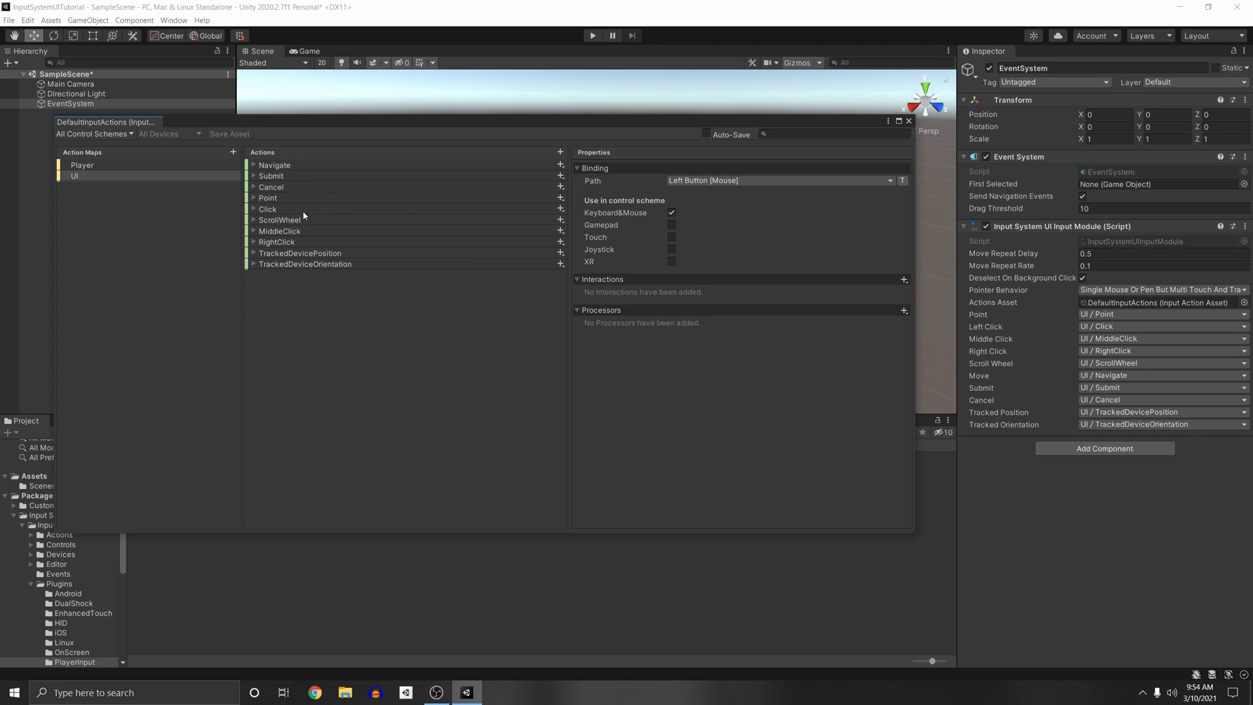
pyautogui.click(267, 209)
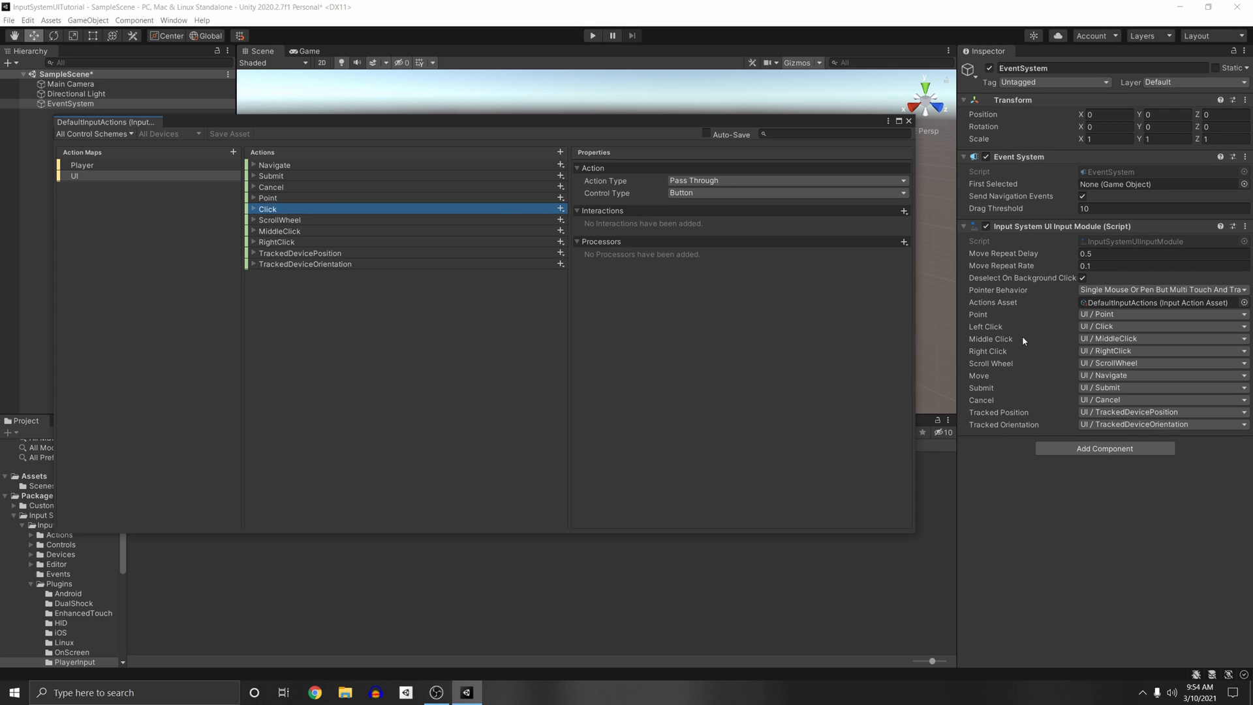
pyautogui.moveTo(305, 225)
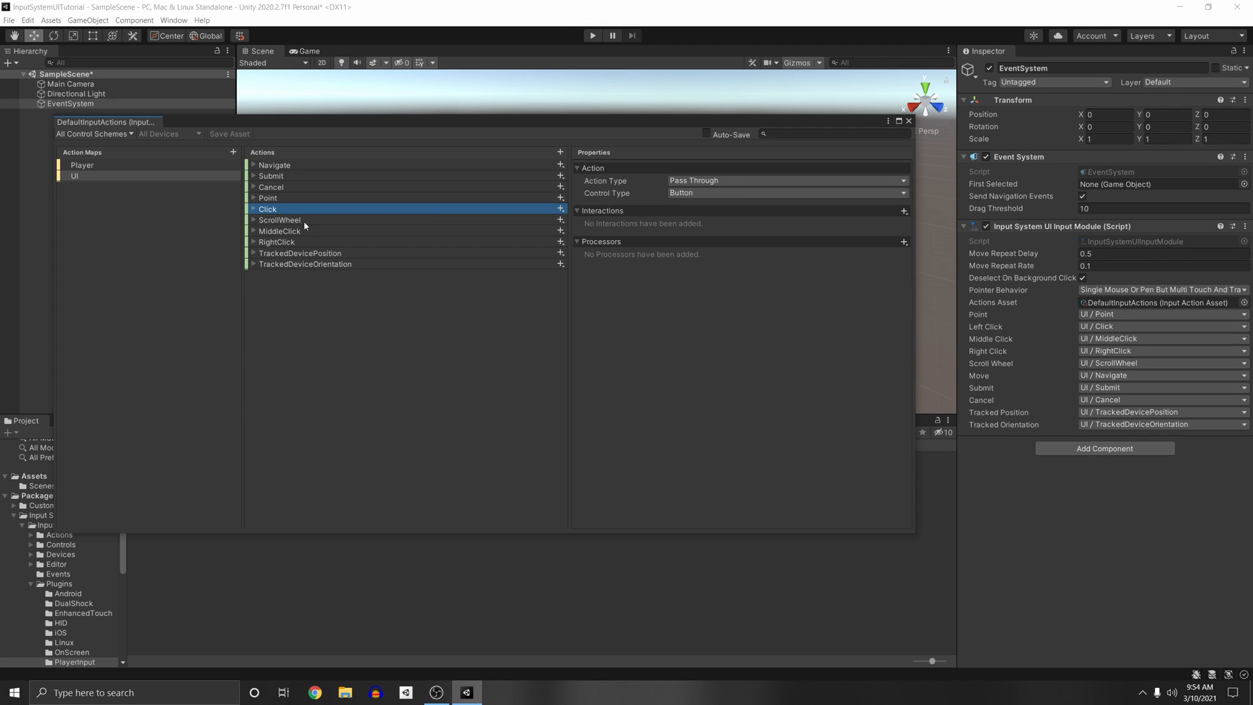
pyautogui.moveTo(1010, 363)
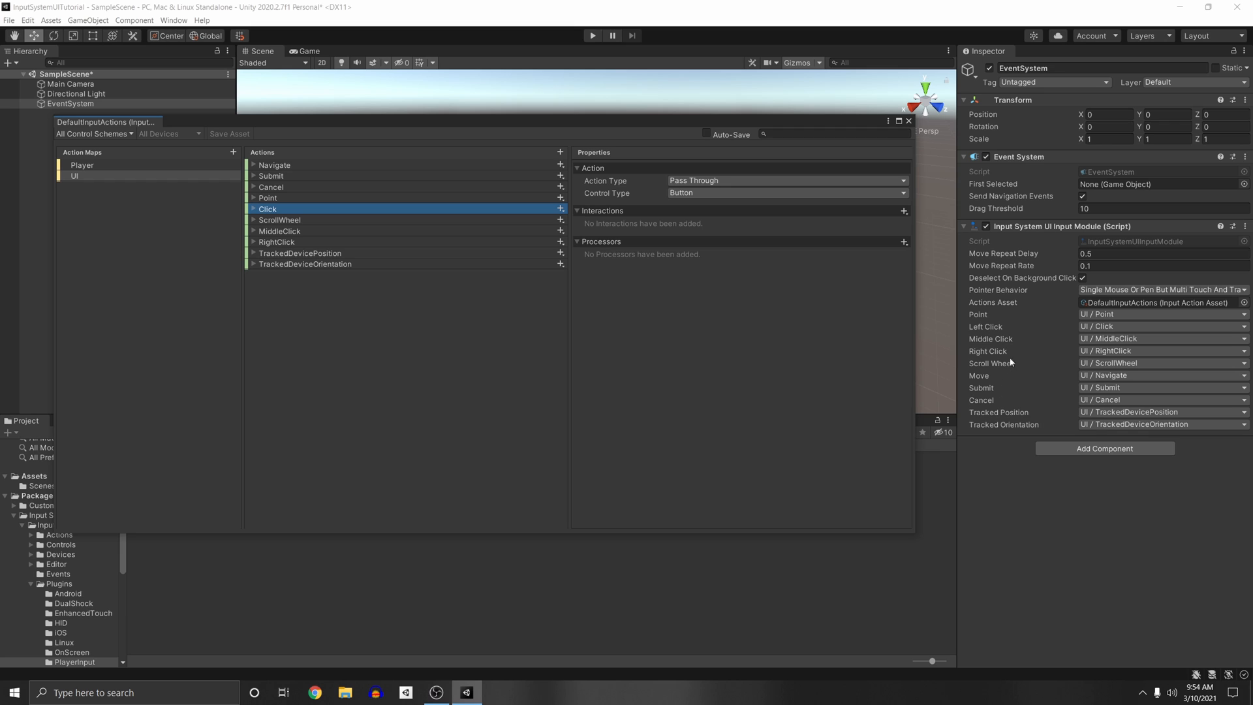
# Add a UI Button, creating a Canvas, and open the docs' pointer-type input section.
pyautogui.rightClick(70, 111)
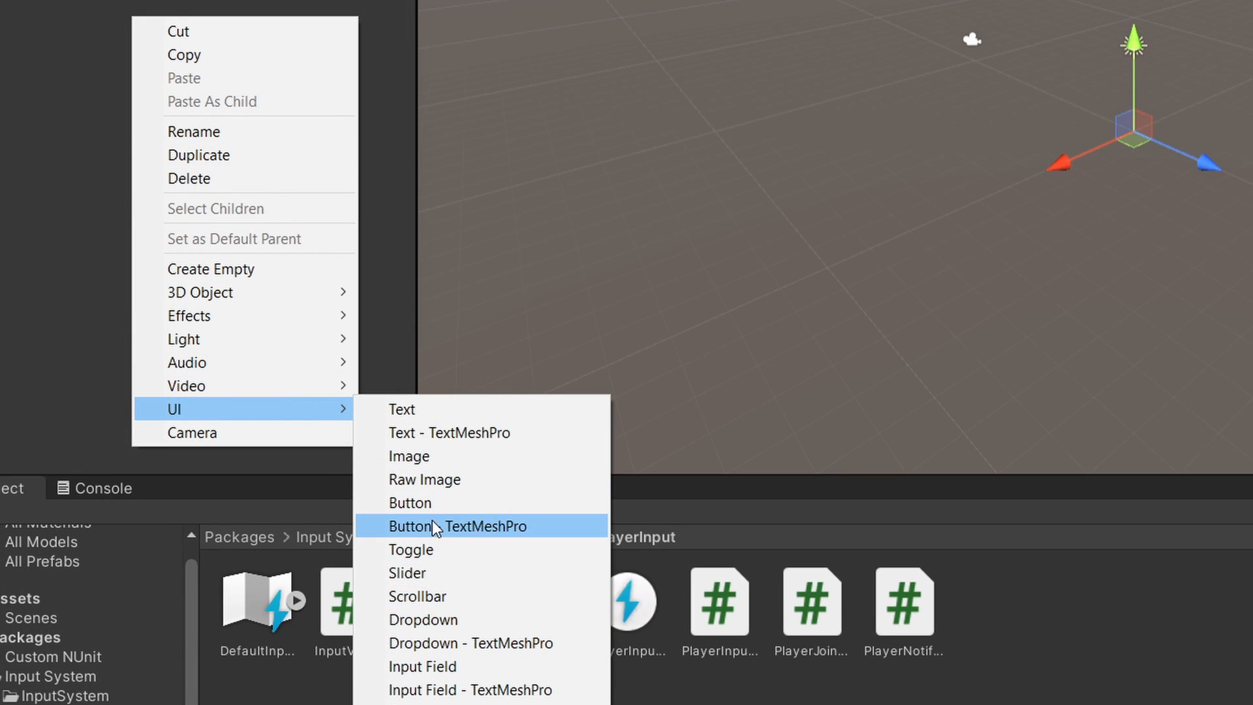
pyautogui.click(458, 526)
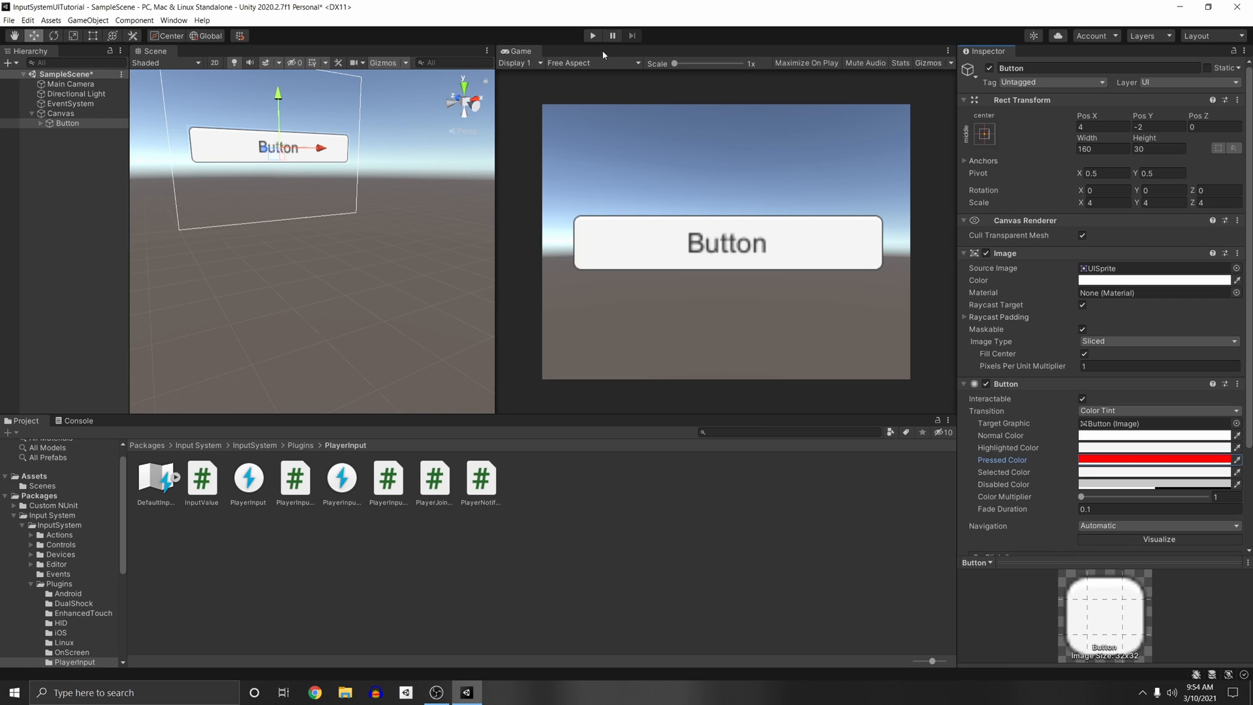
pyautogui.click(726, 242)
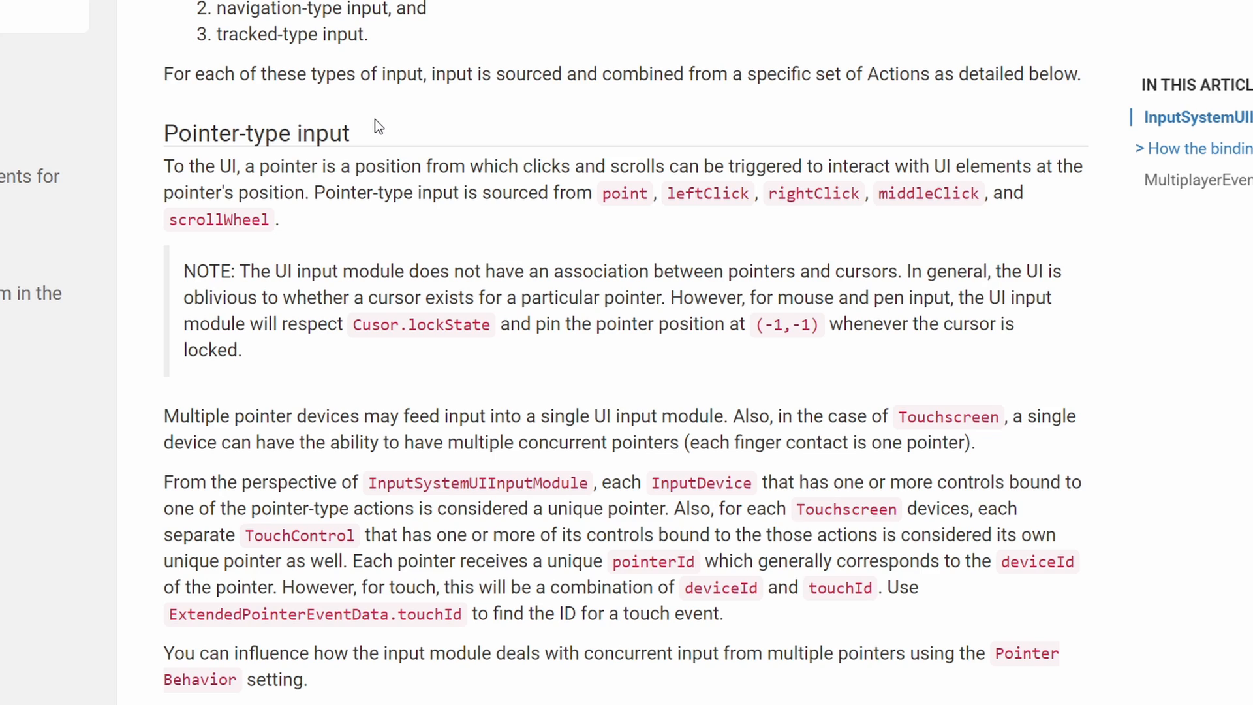
pyautogui.moveTo(686, 163)
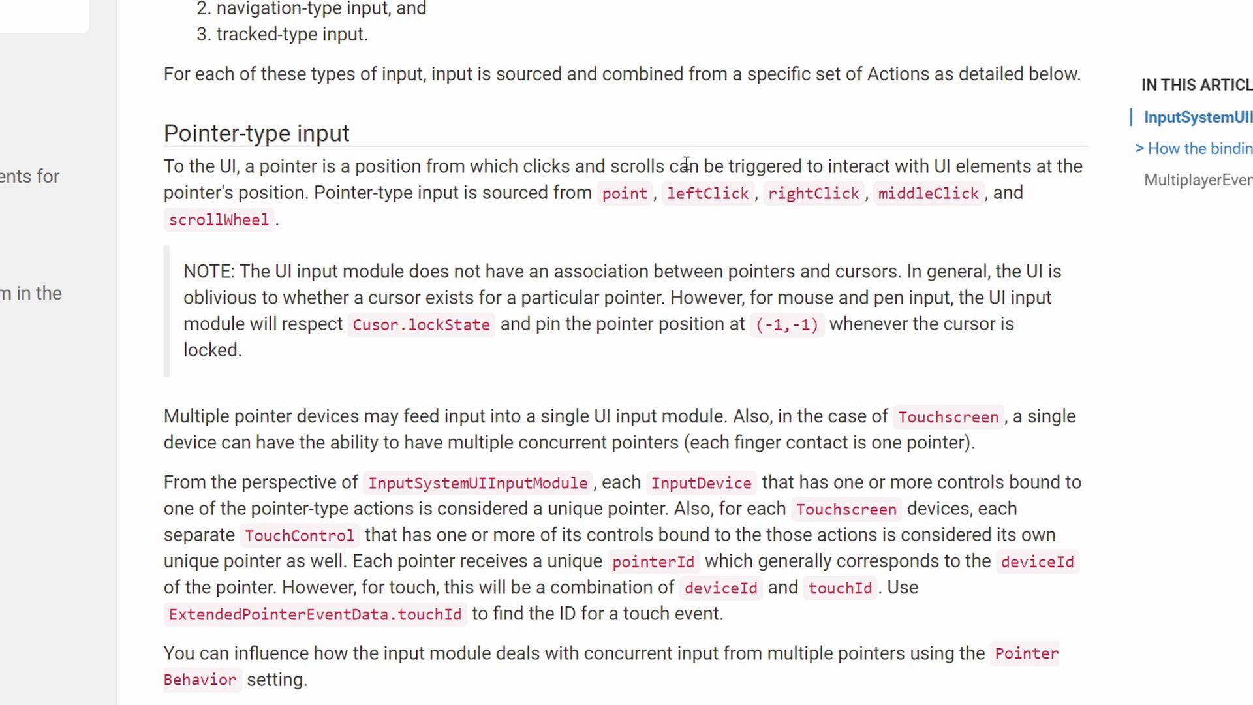
# Read through the Pointer, Navigation and Tracked input sections of the UI support docs.
pyautogui.scroll(-3)
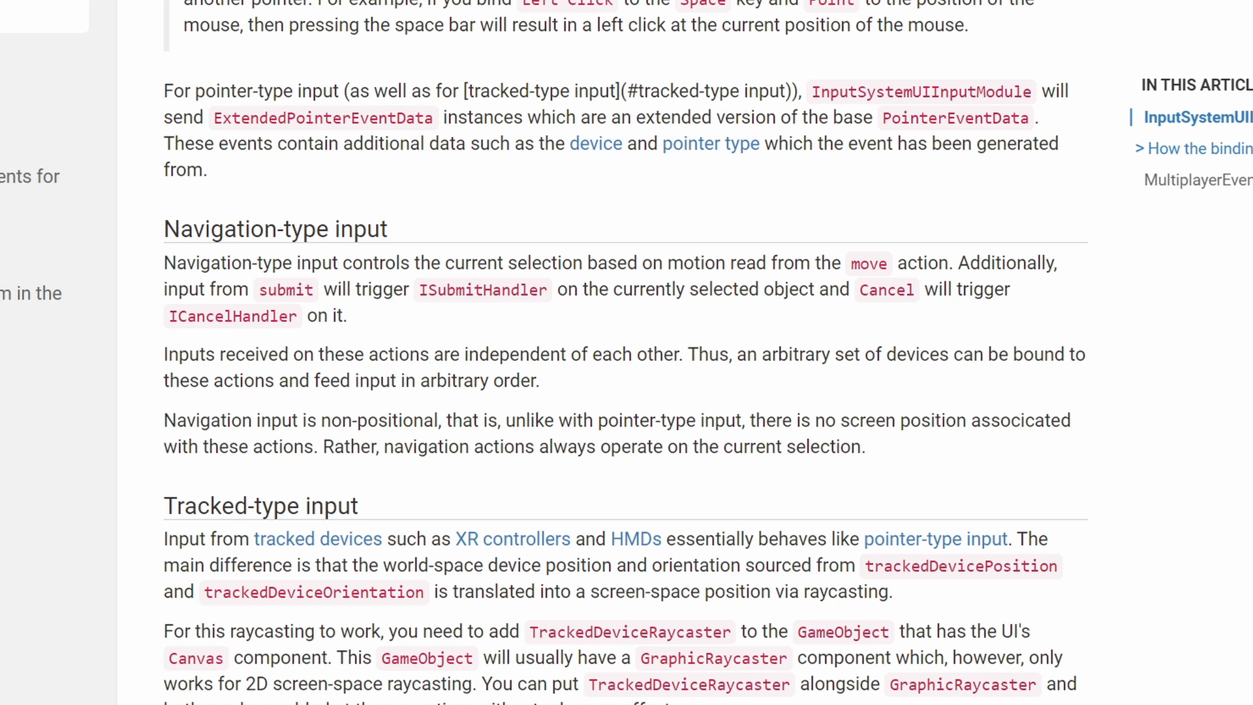
pyautogui.scroll(-3)
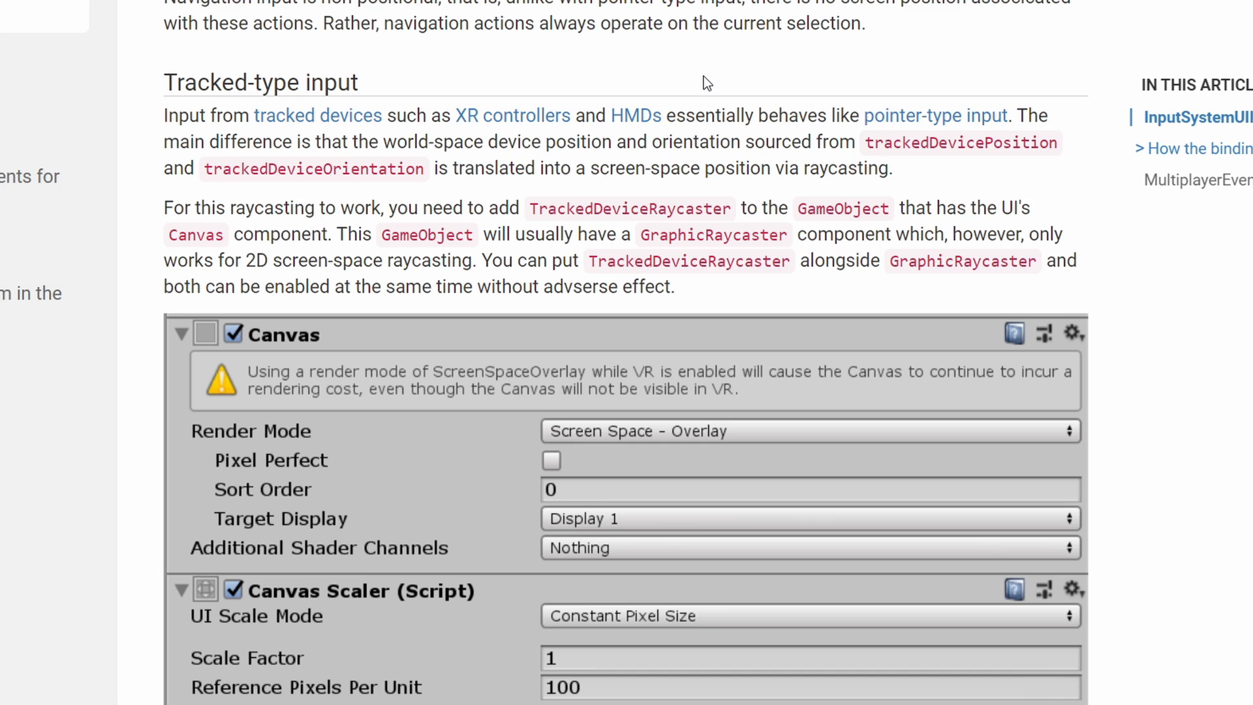
pyautogui.scroll(-3)
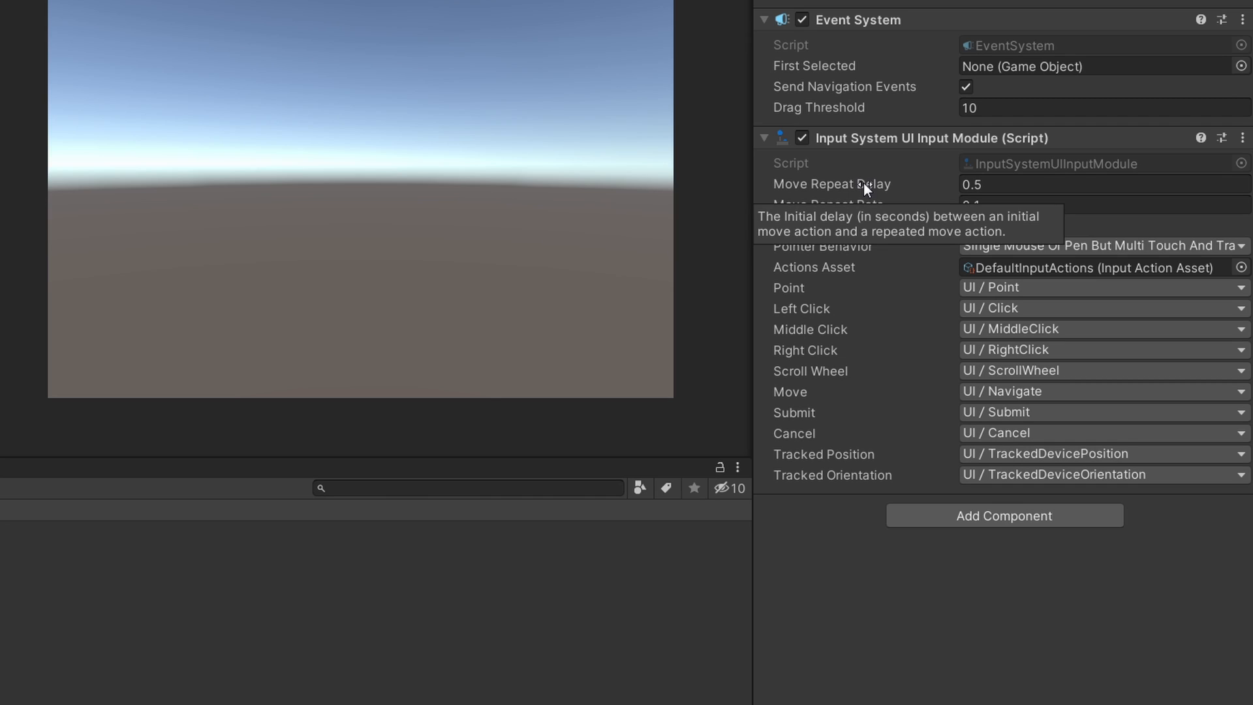
pyautogui.moveTo(839, 207)
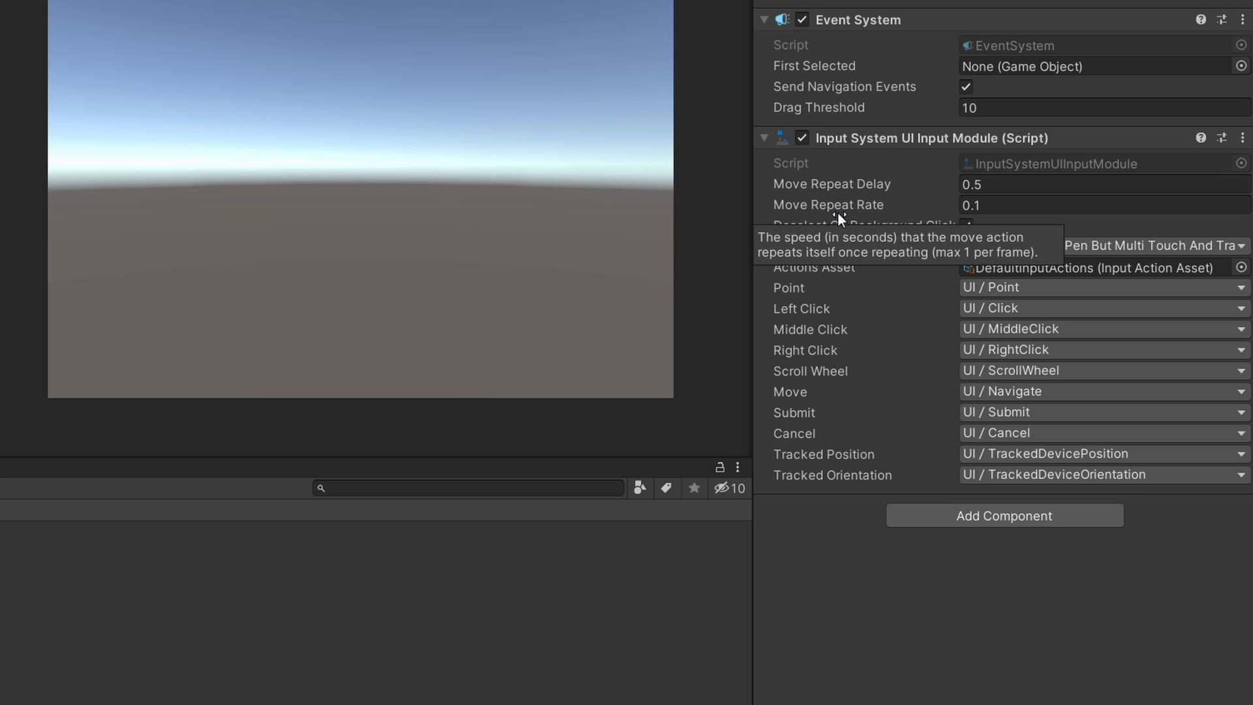
pyautogui.moveTo(410, 456)
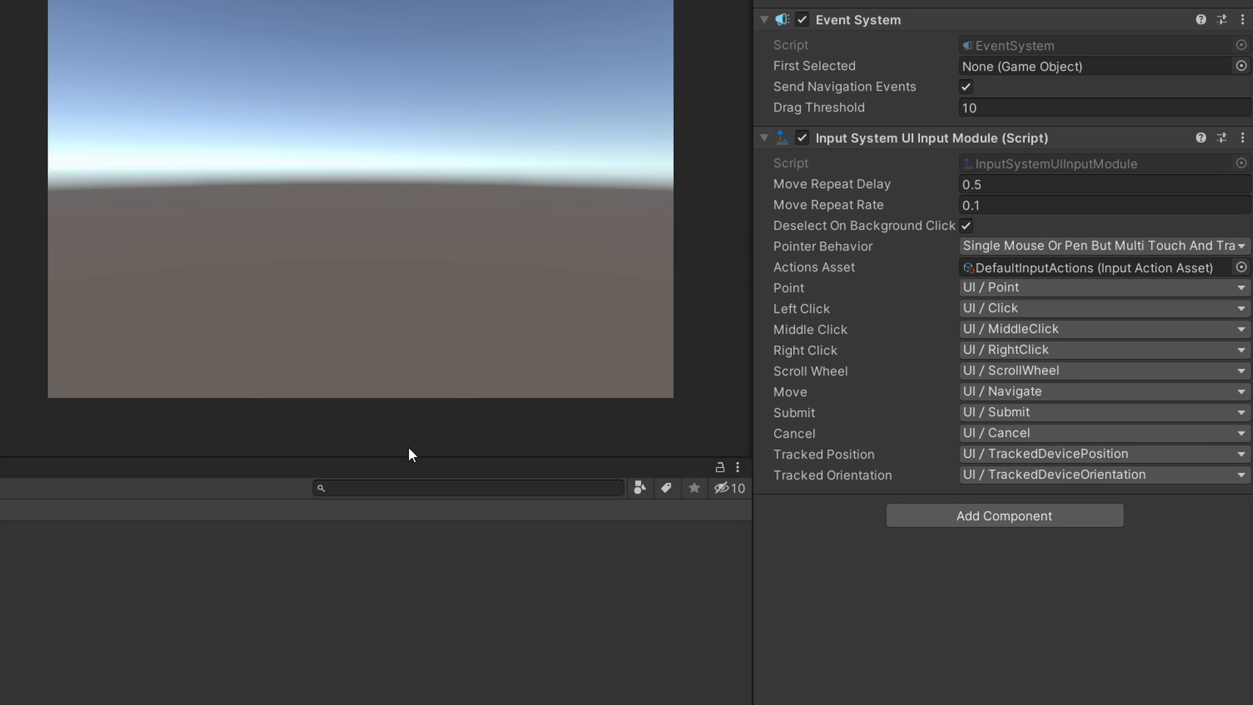
pyautogui.moveTo(856, 194)
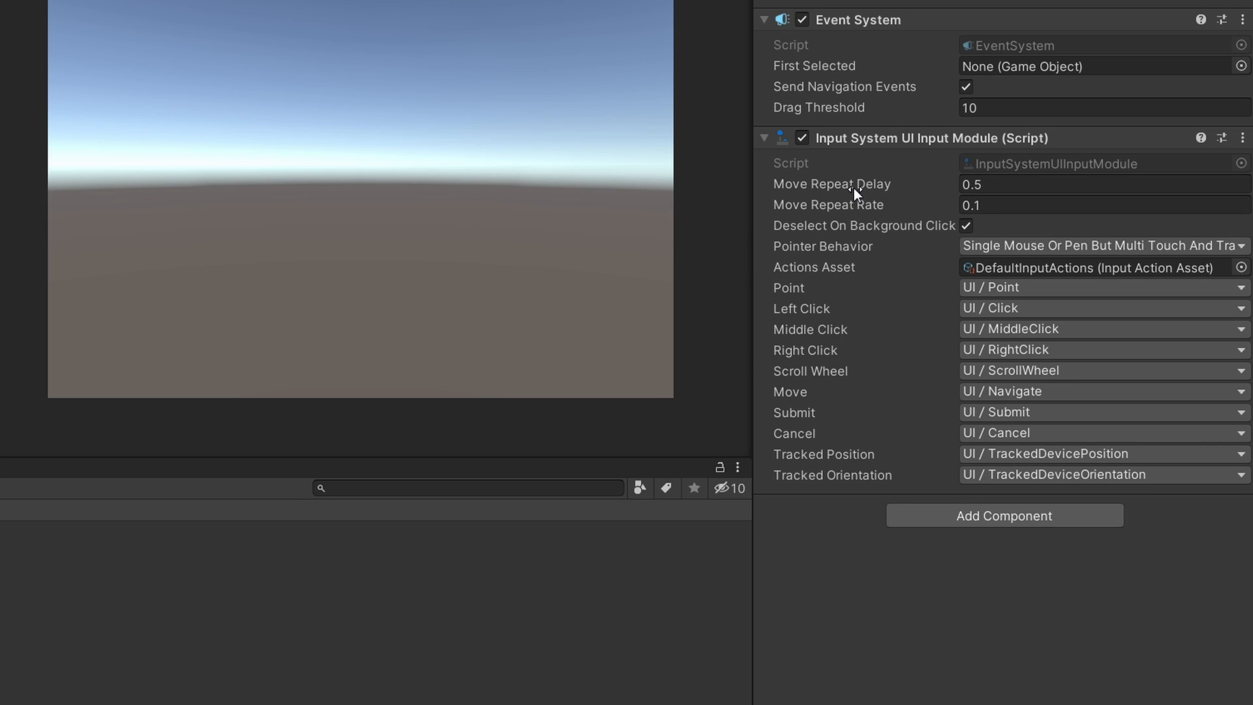
pyautogui.moveTo(908, 210)
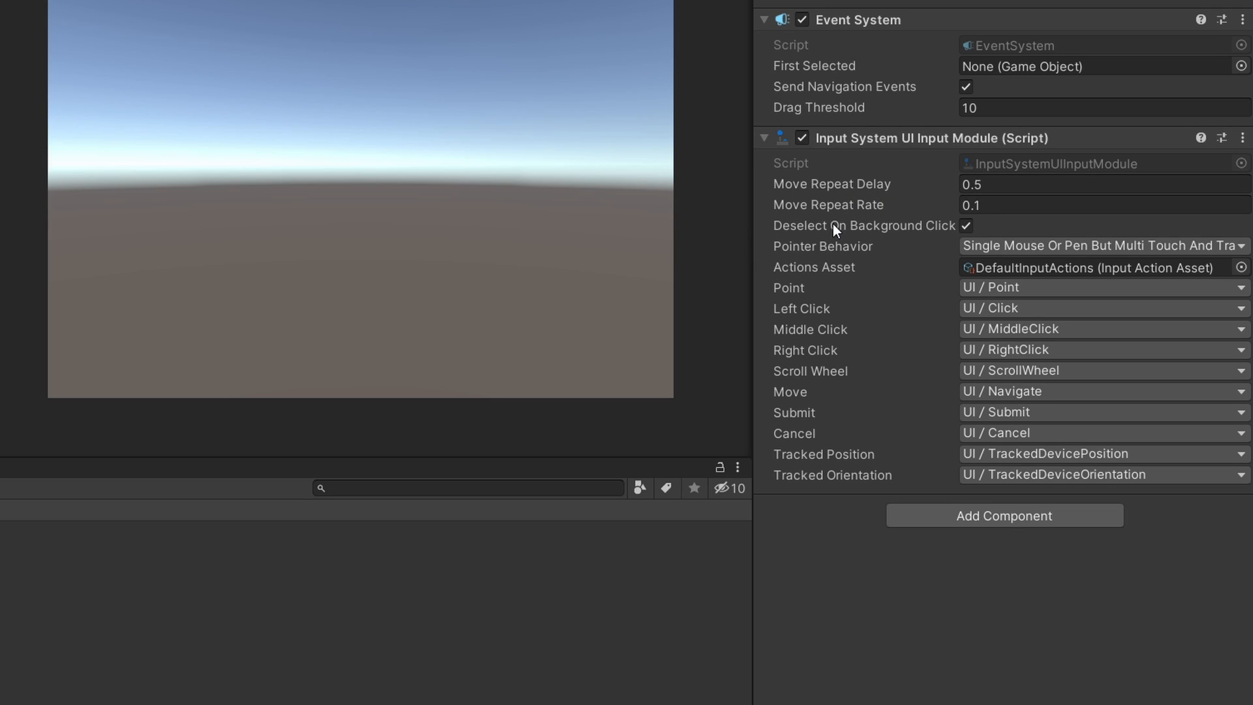
pyautogui.moveTo(779, 213)
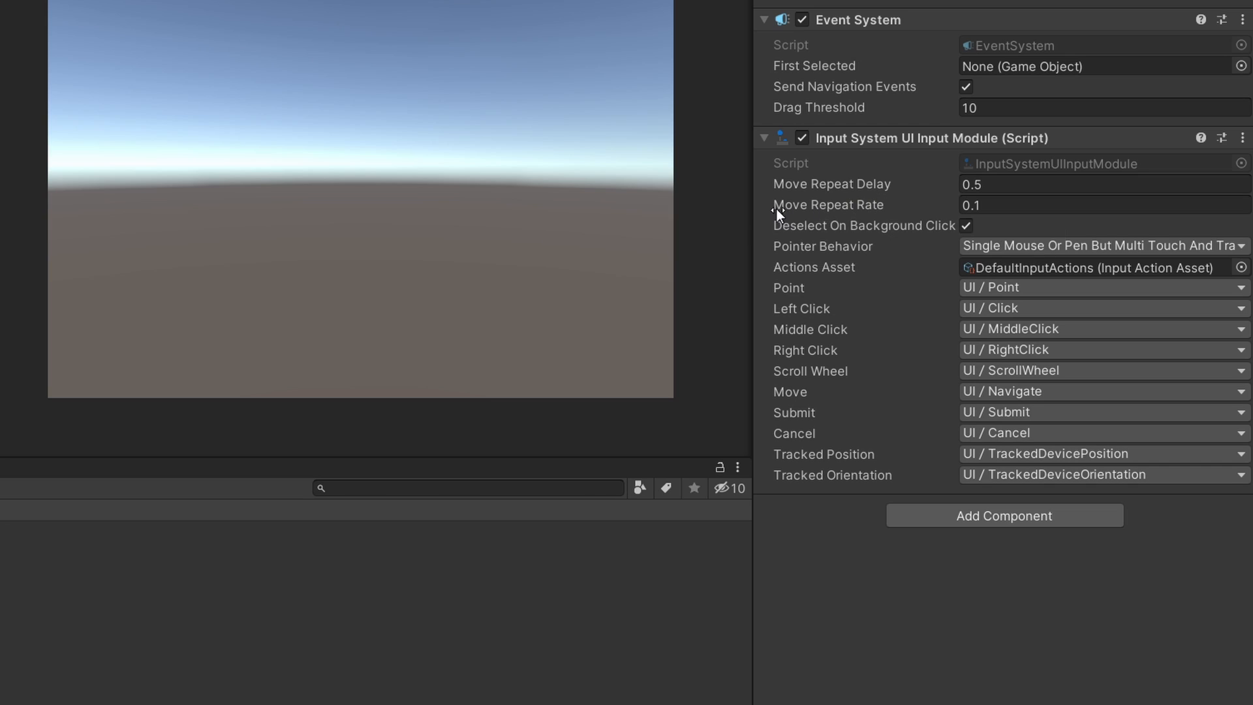
pyautogui.moveTo(901, 230)
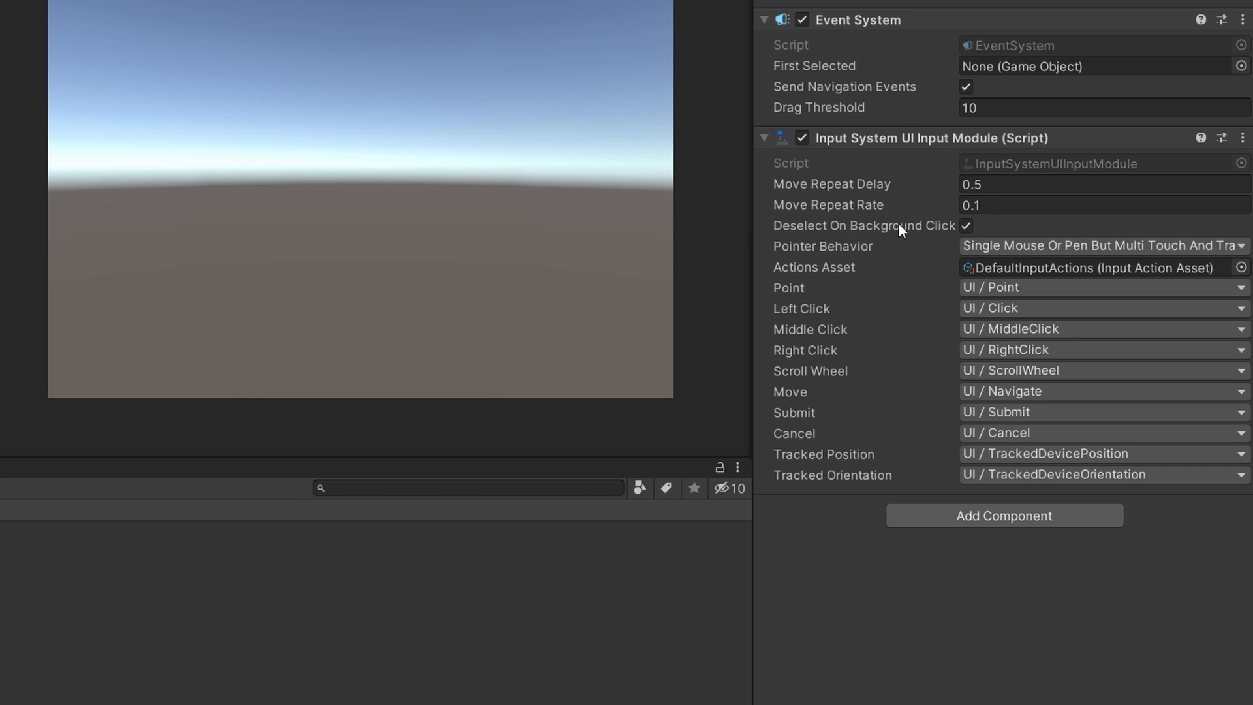
pyautogui.moveTo(1011, 593)
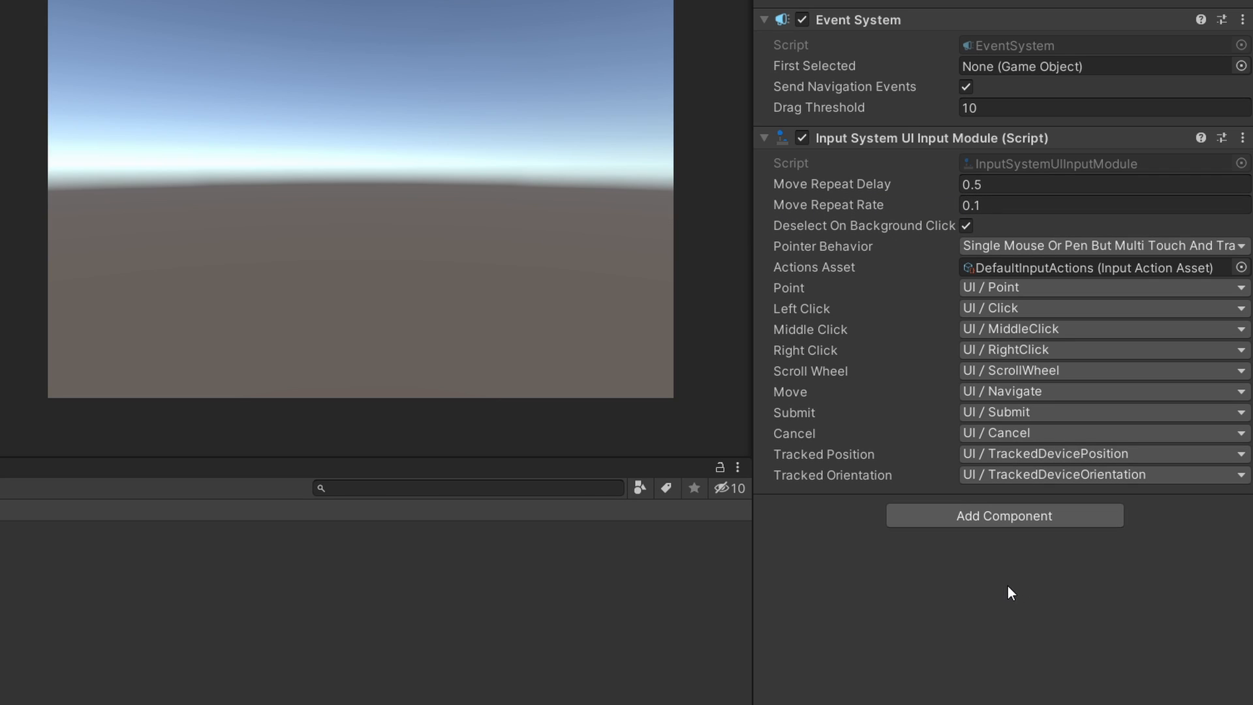
pyautogui.moveTo(848, 418)
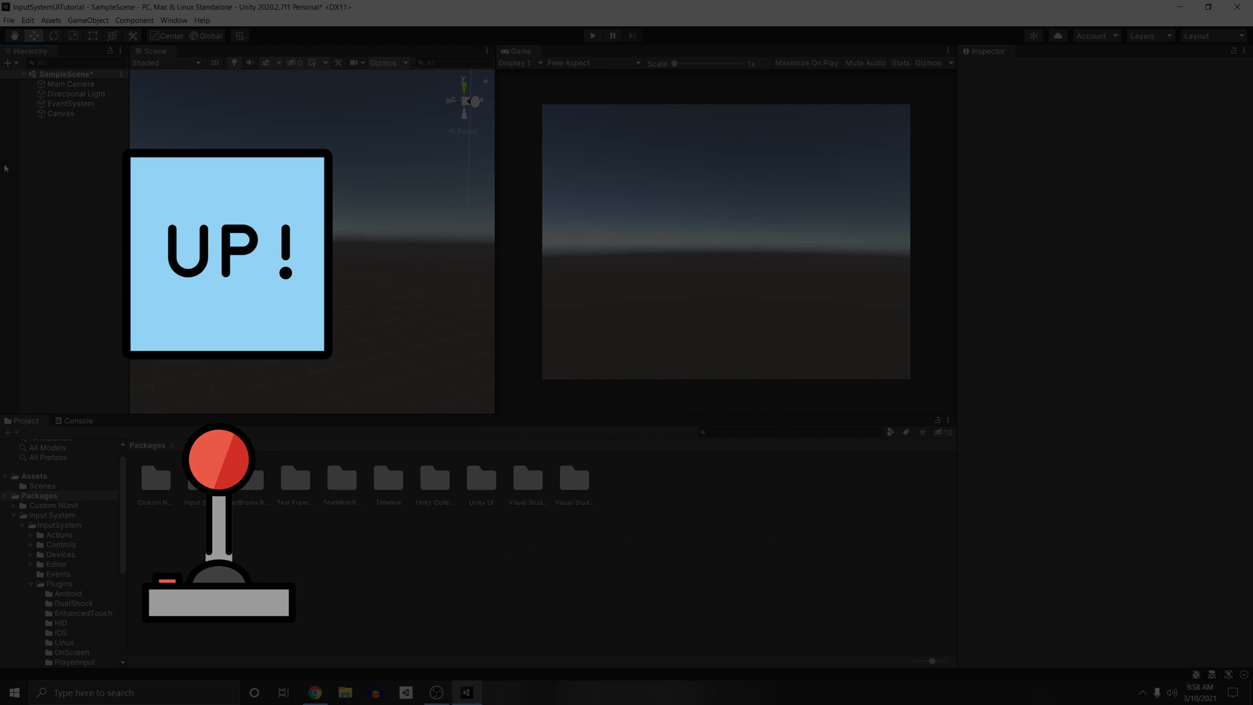
pyautogui.moveTo(260, 36)
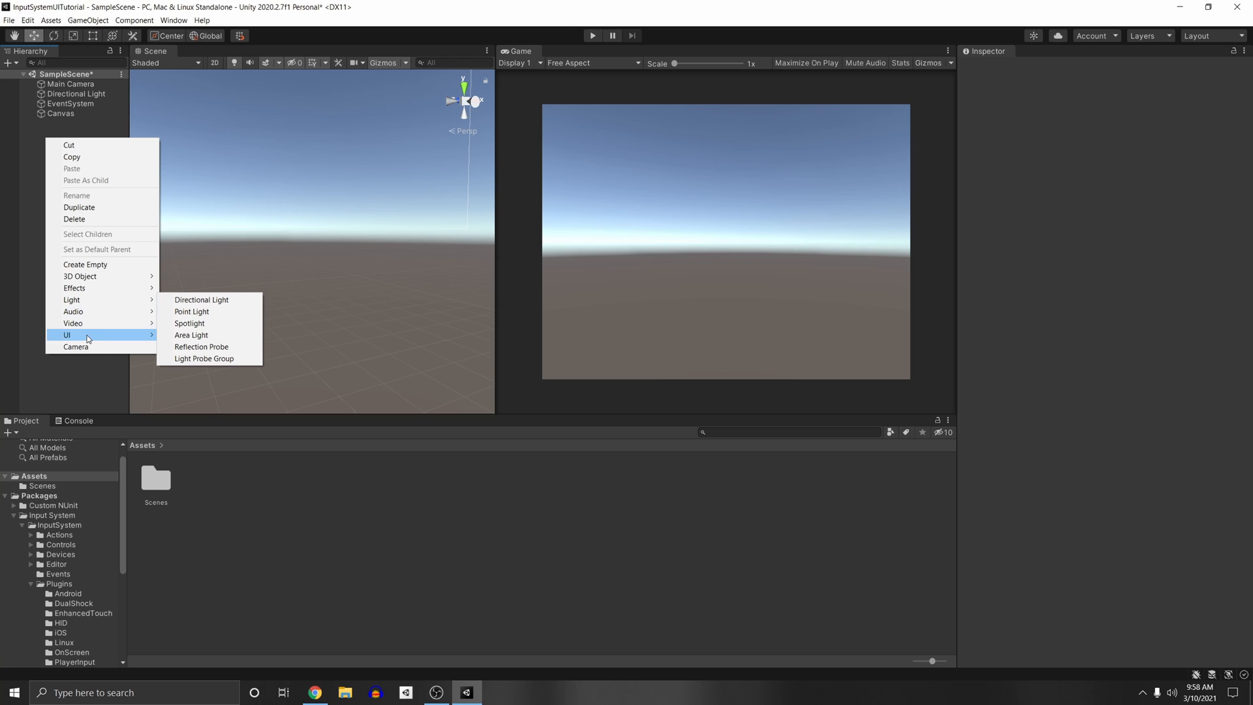
pyautogui.moveTo(67, 335)
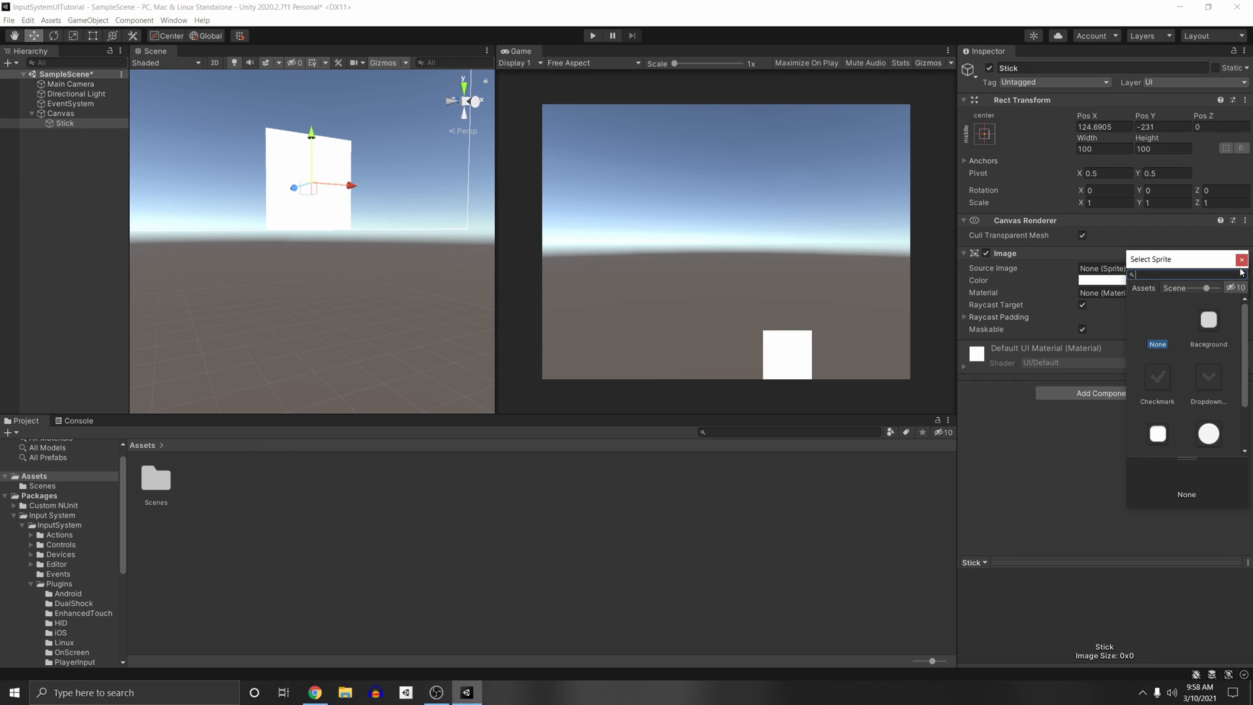
# Give the Stick image the Knob sprite, attach On-Screen Stick, and browse gamepad control paths.
pyautogui.click(1208, 433)
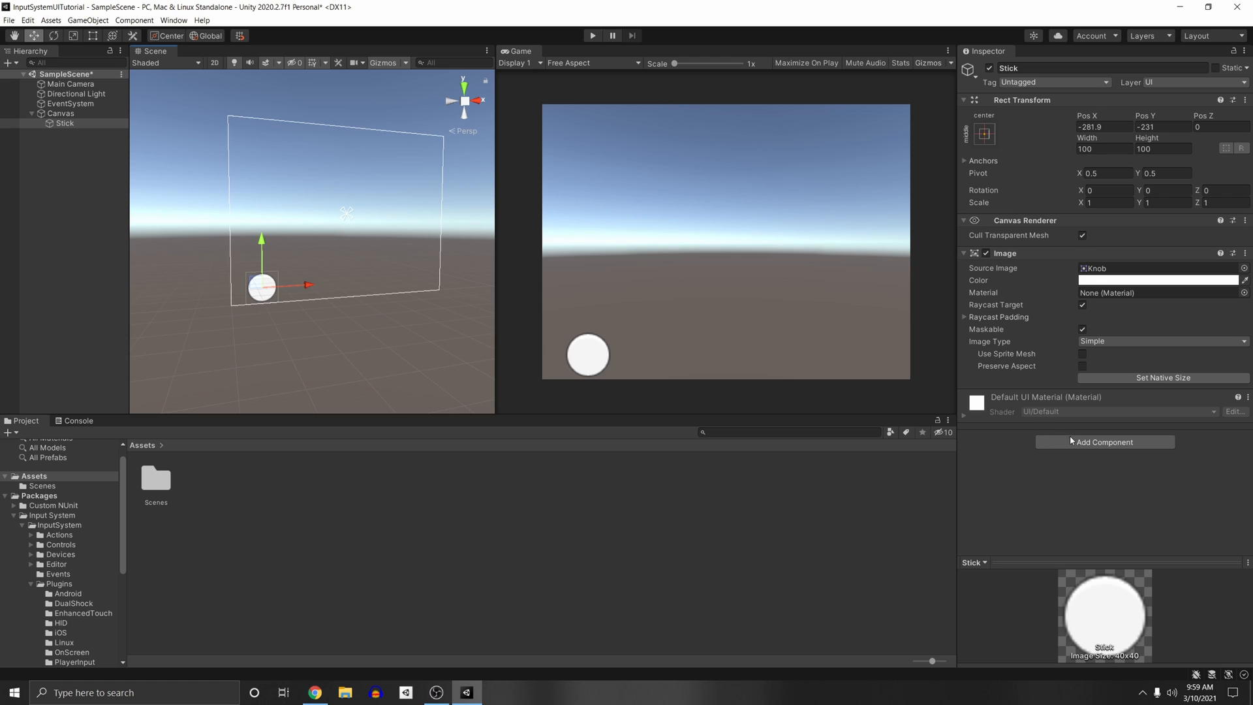
pyautogui.write('screen')
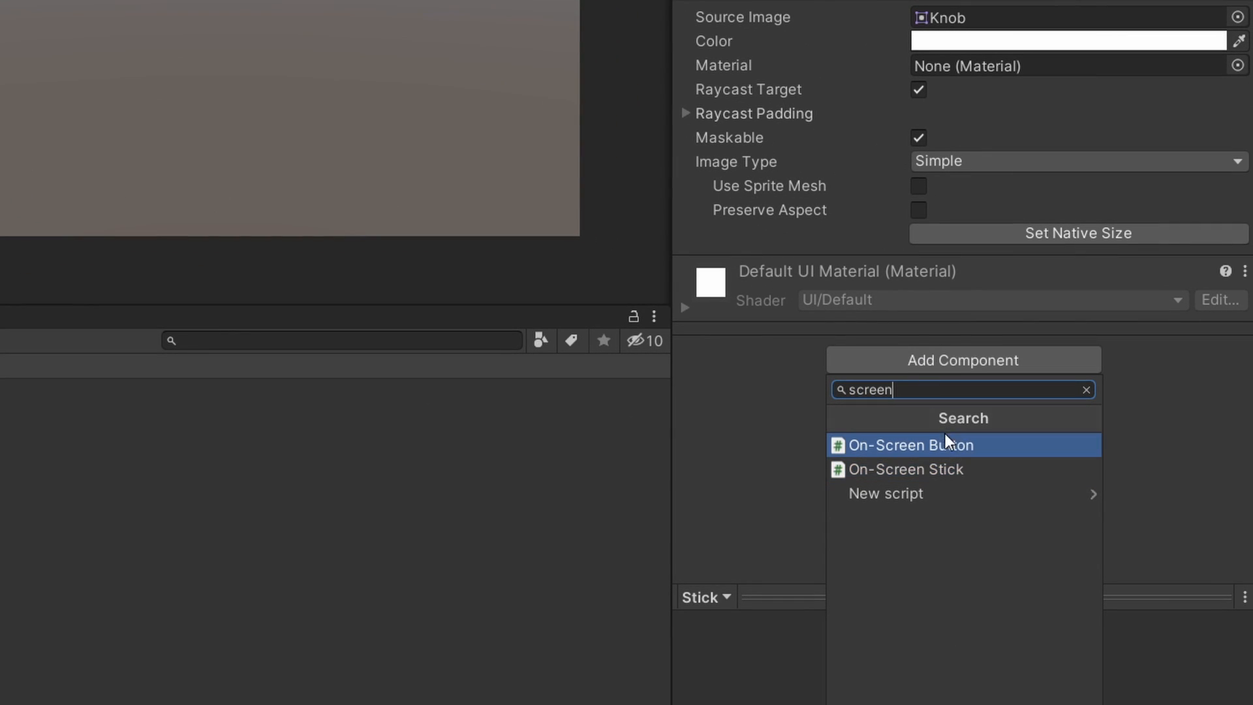
pyautogui.click(907, 469)
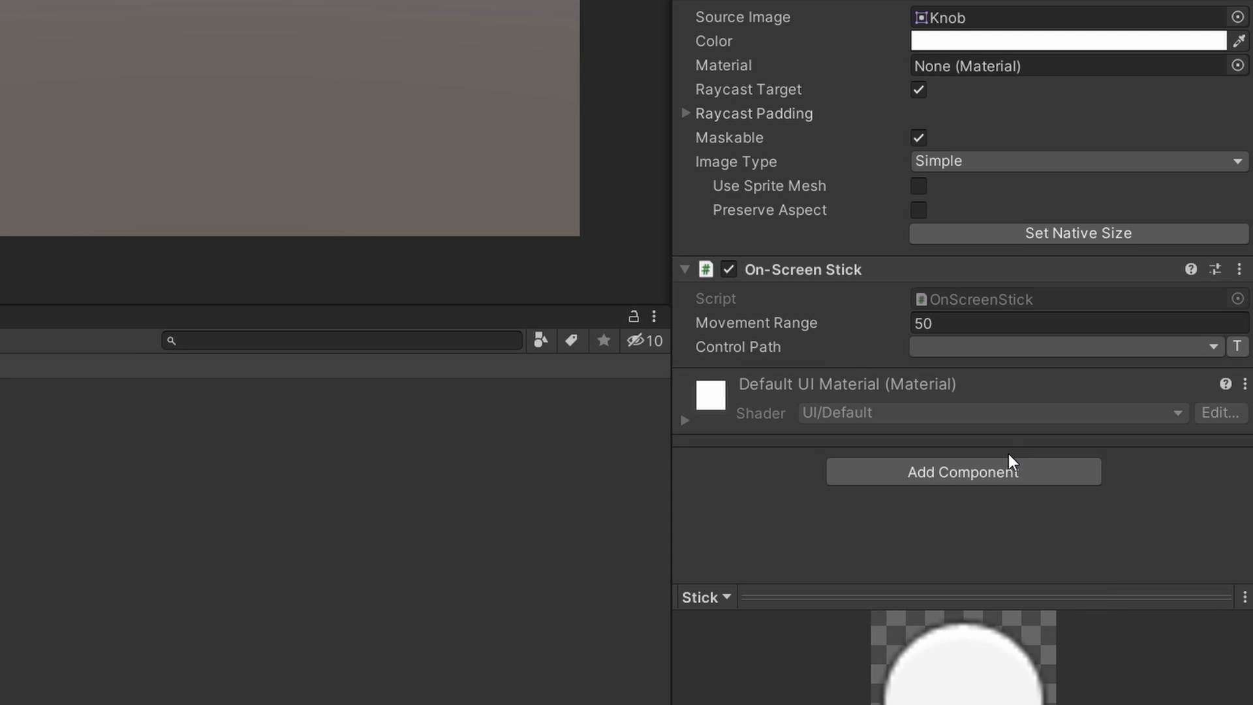
pyautogui.moveTo(740, 328)
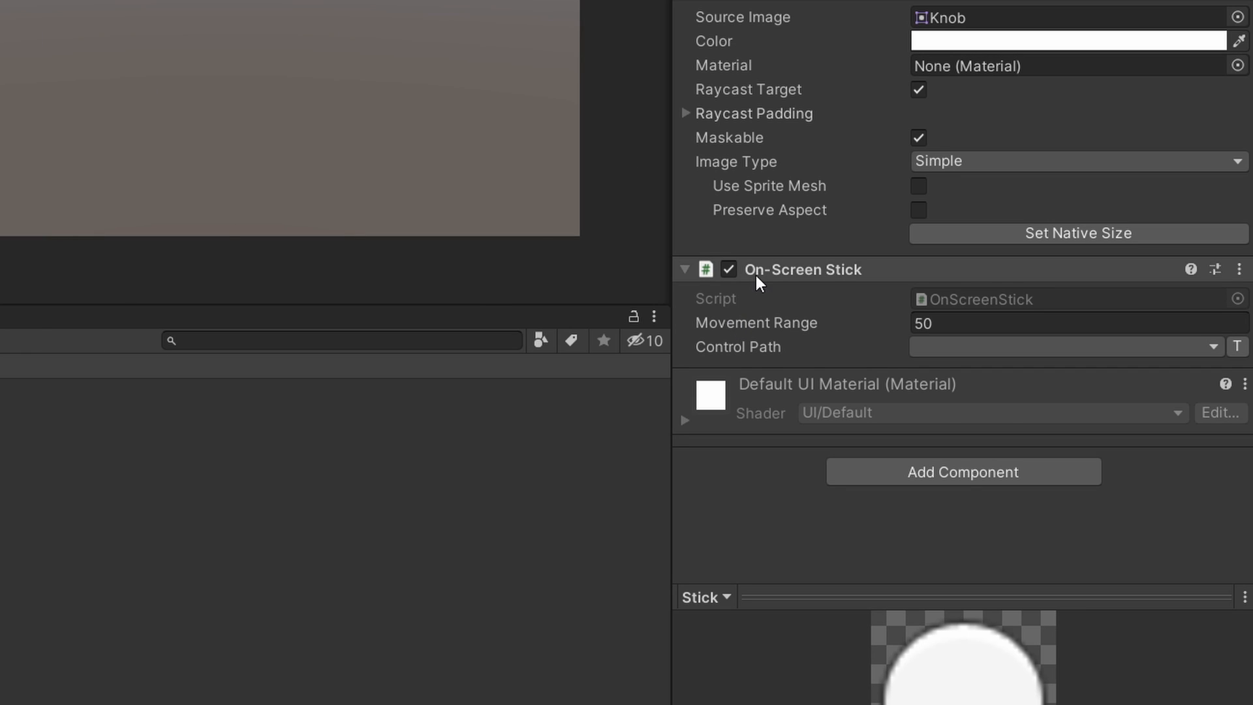
pyautogui.click(1063, 323)
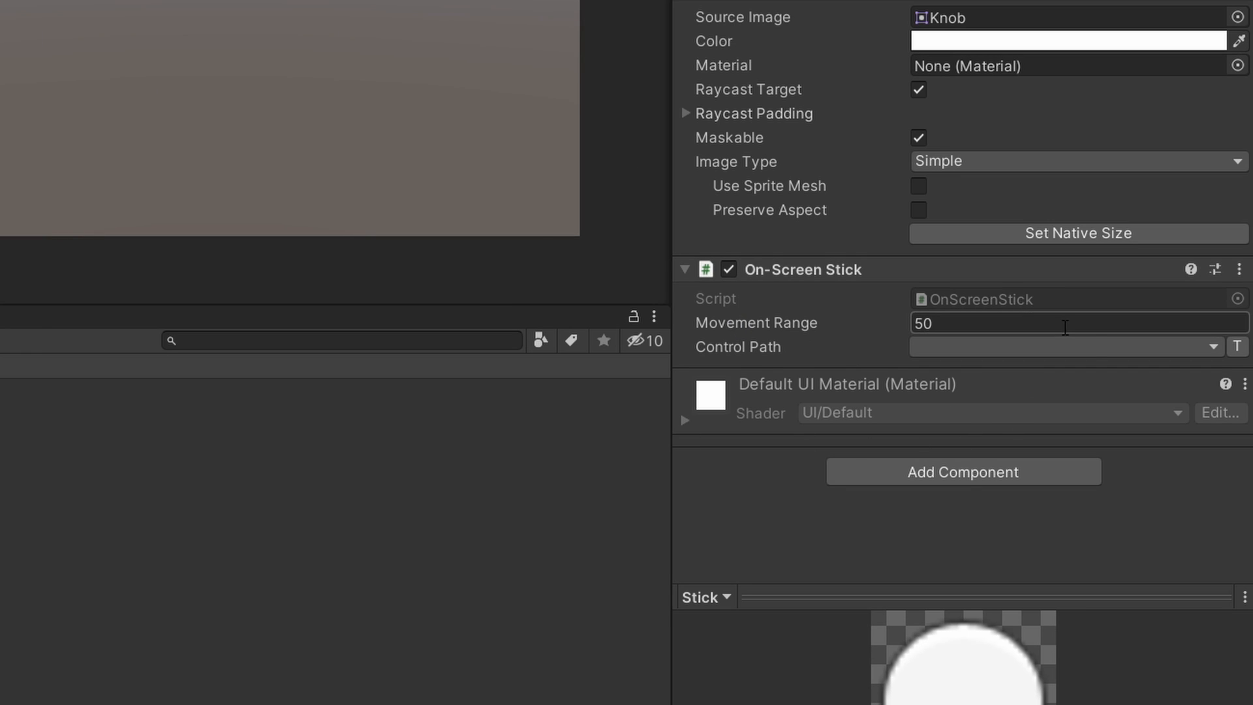
pyautogui.click(1212, 346)
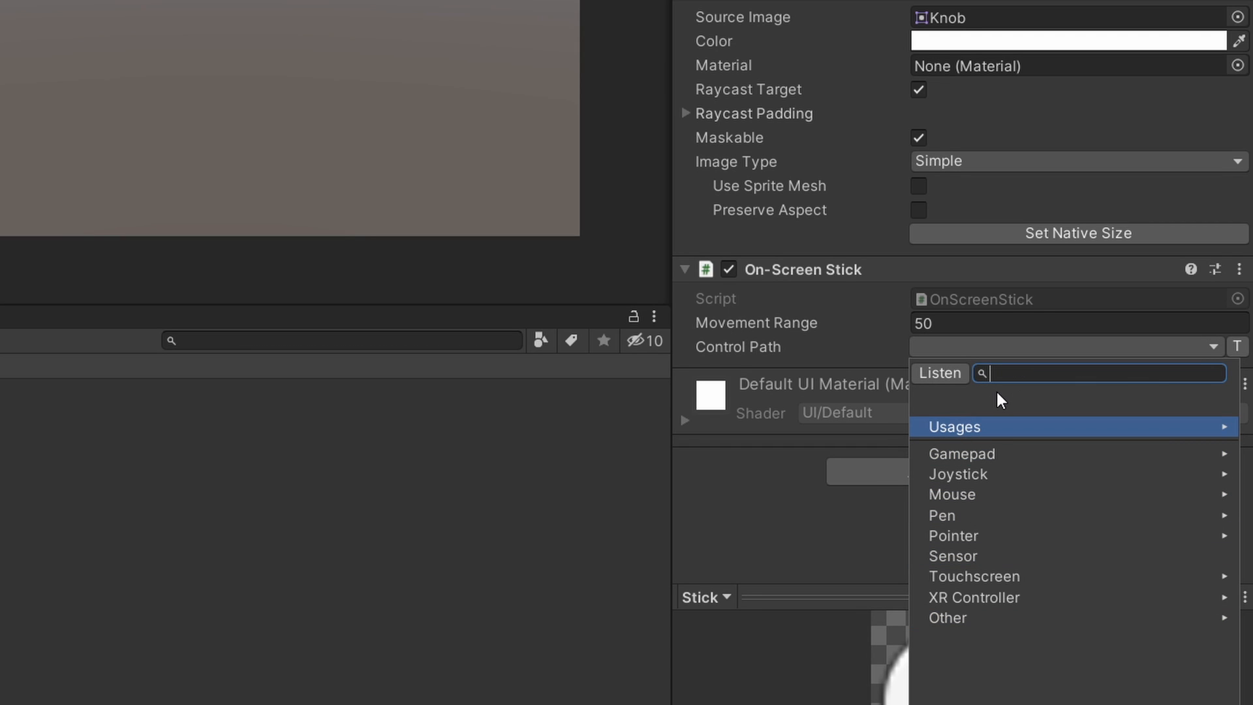
pyautogui.moveTo(1036, 419)
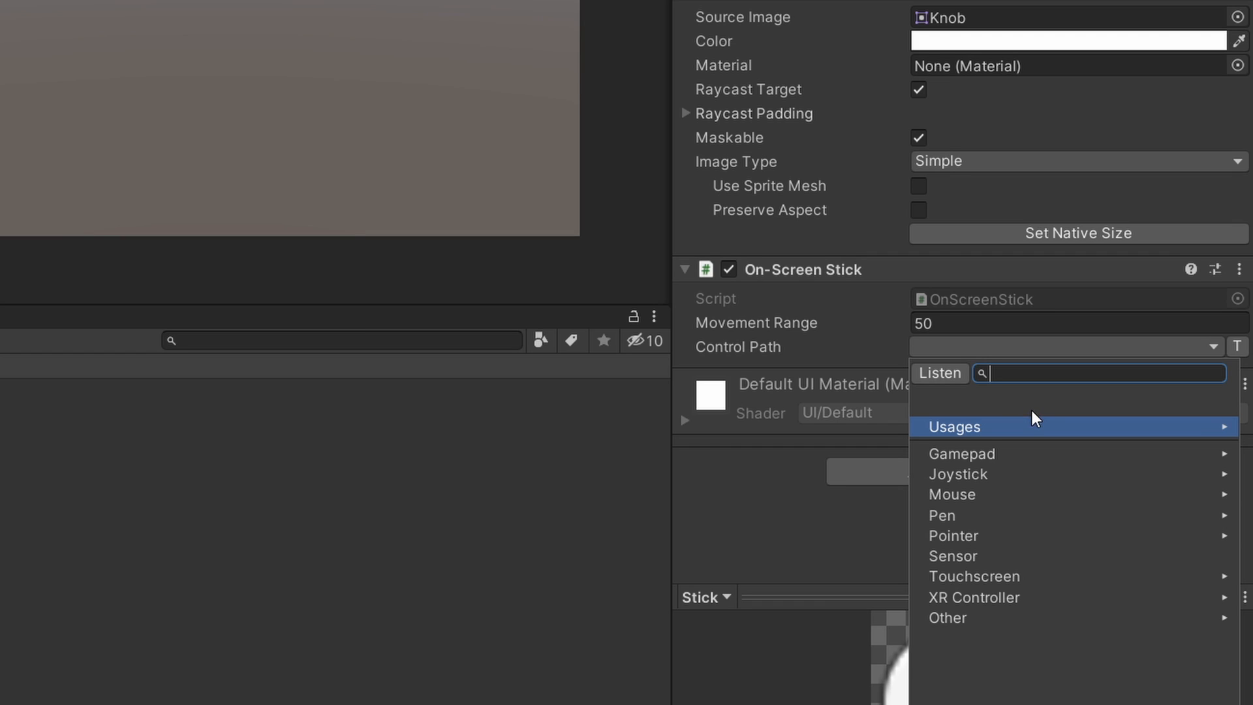
pyautogui.click(961, 453)
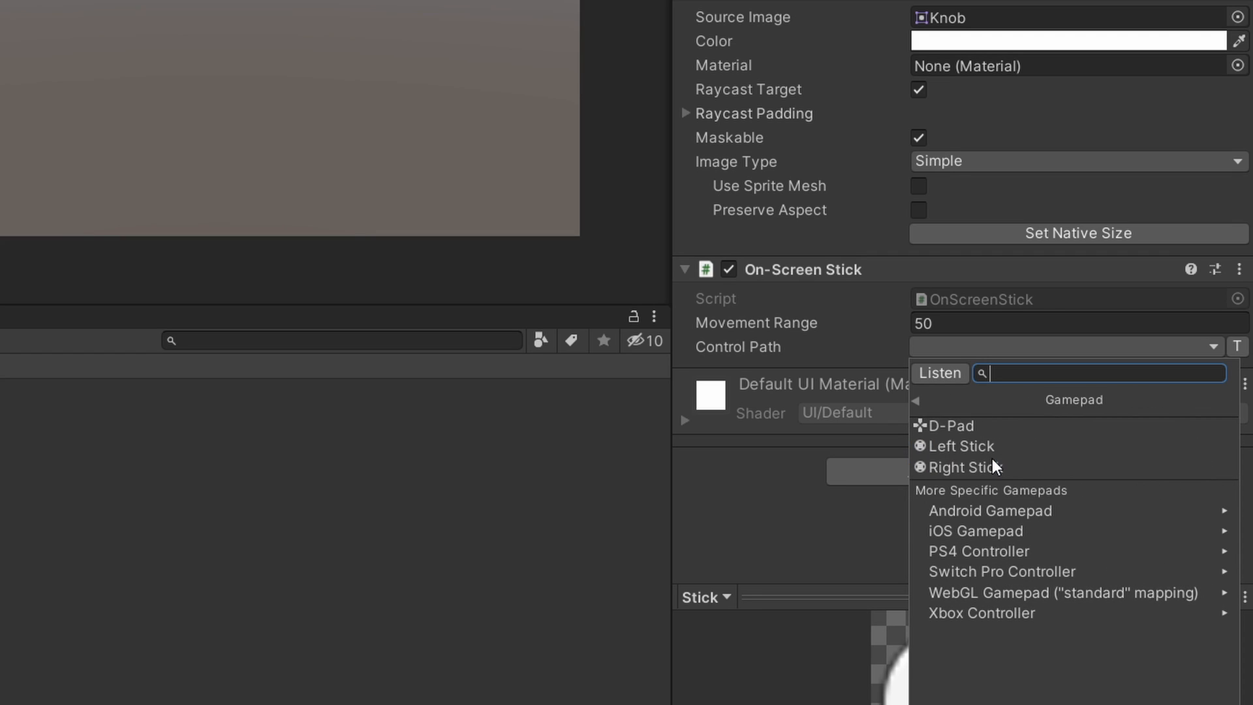
pyautogui.moveTo(962, 445)
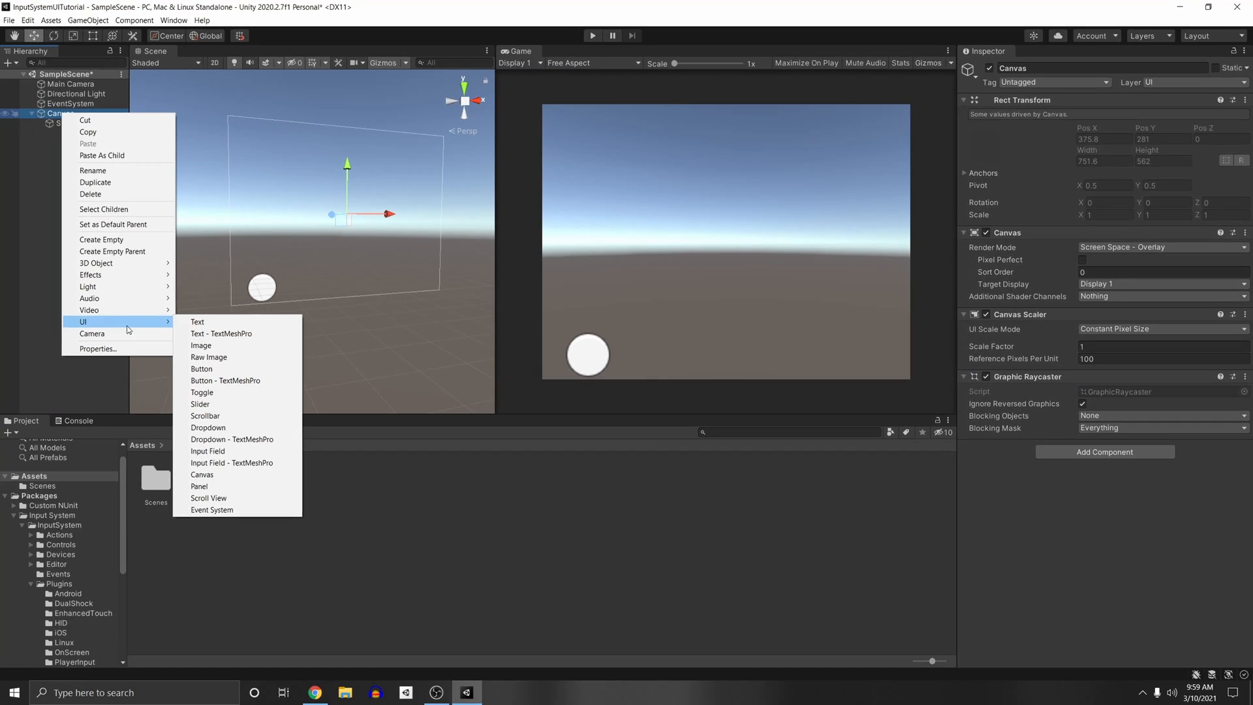
pyautogui.moveTo(201, 345)
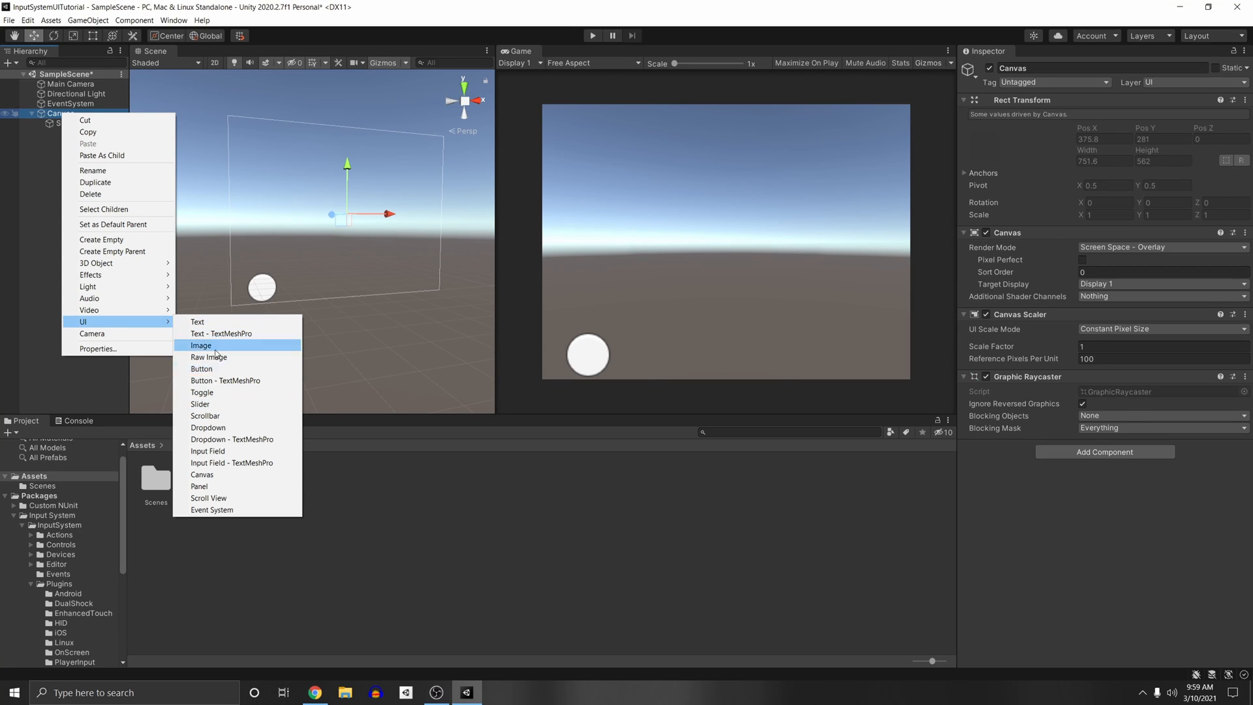
# Add a second UI Image with an On-Screen Button component and choose its control path.
pyautogui.click(201, 345)
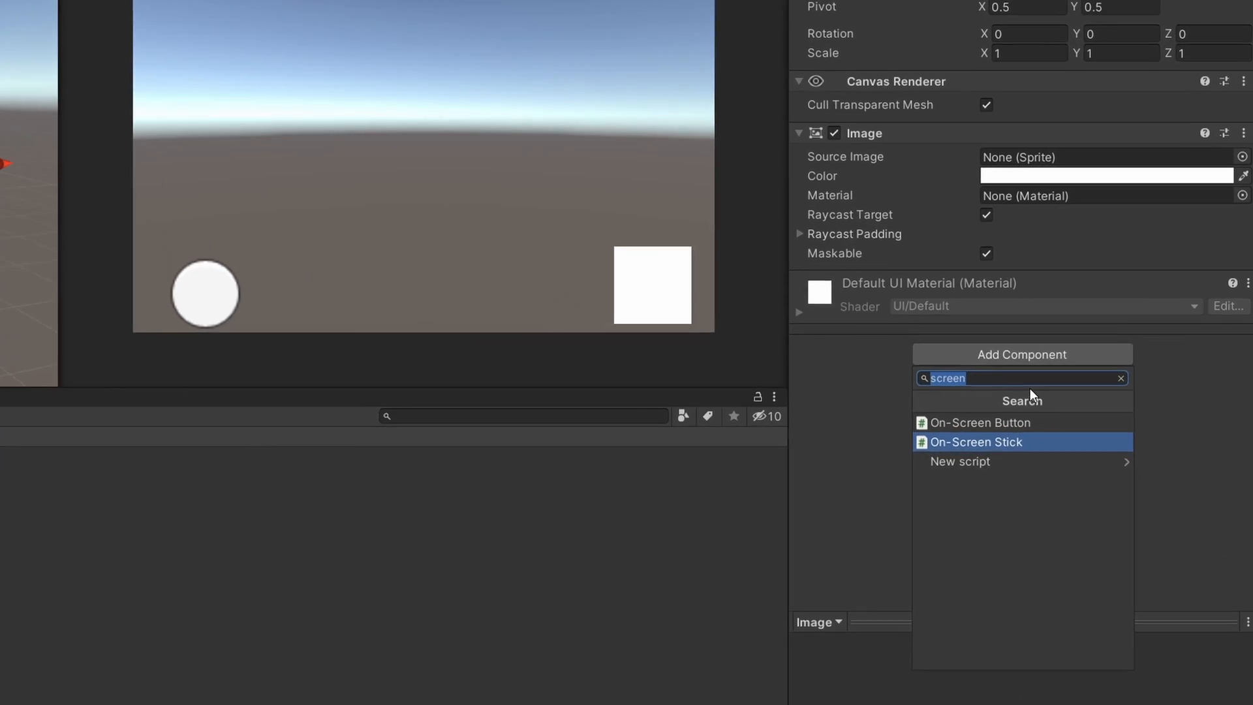
pyautogui.click(976, 423)
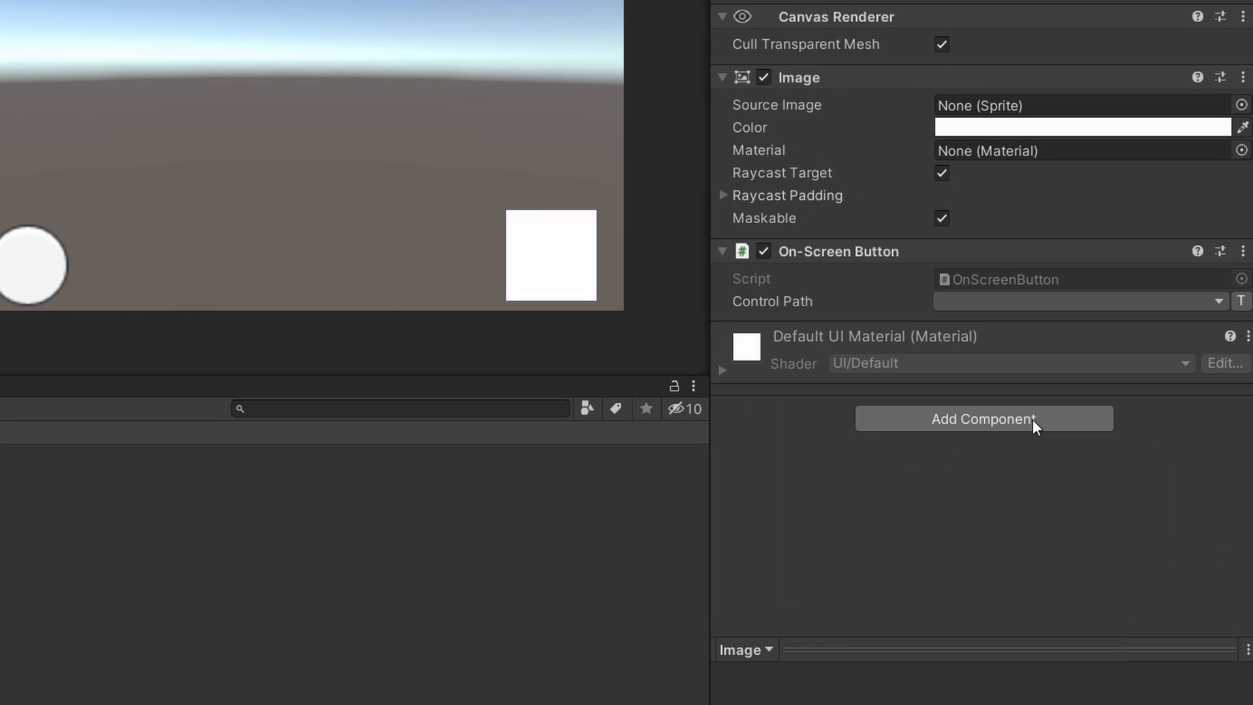
pyautogui.click(1079, 302)
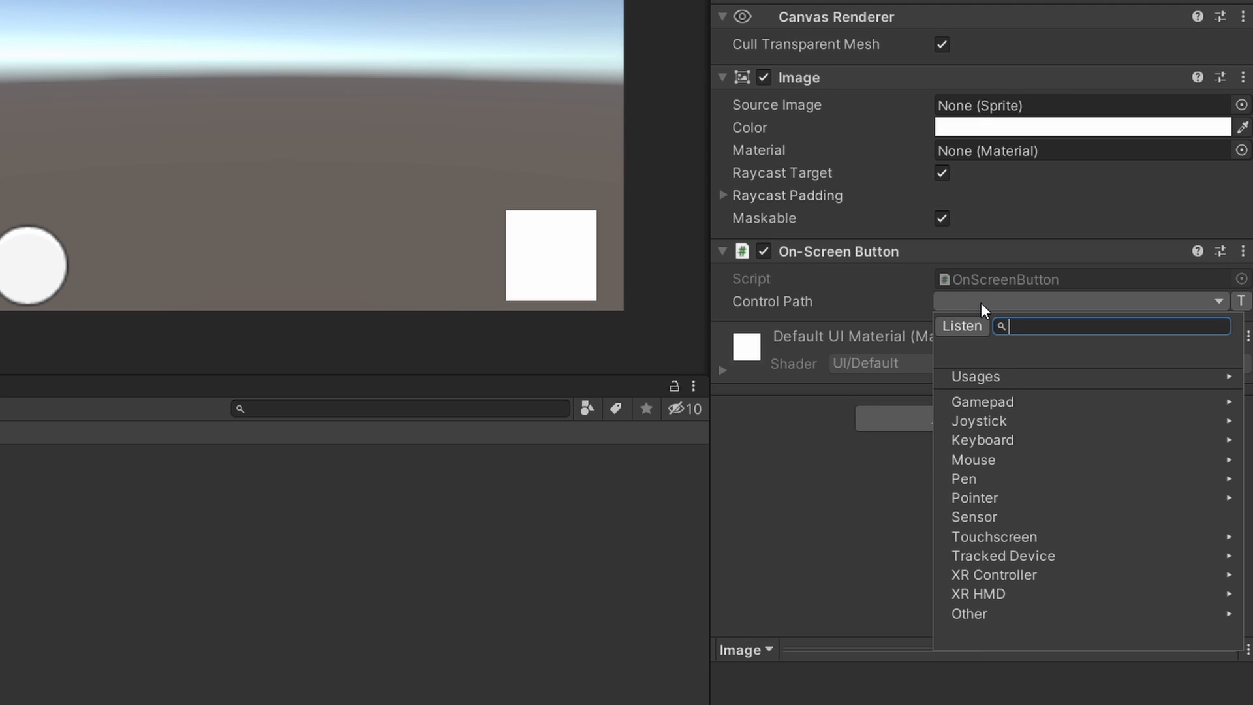
pyautogui.click(982, 401)
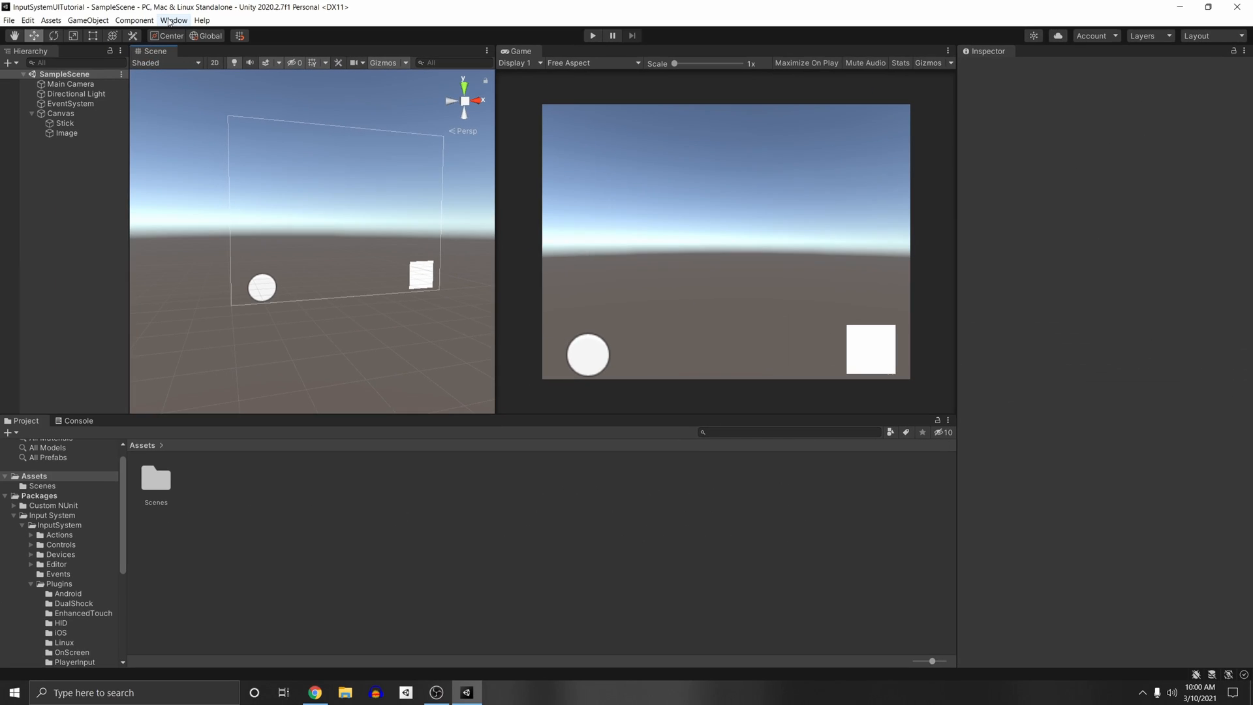
# Open the Input Debugger, expand Devices and show the Gamepad device's controls.
pyautogui.click(172, 20)
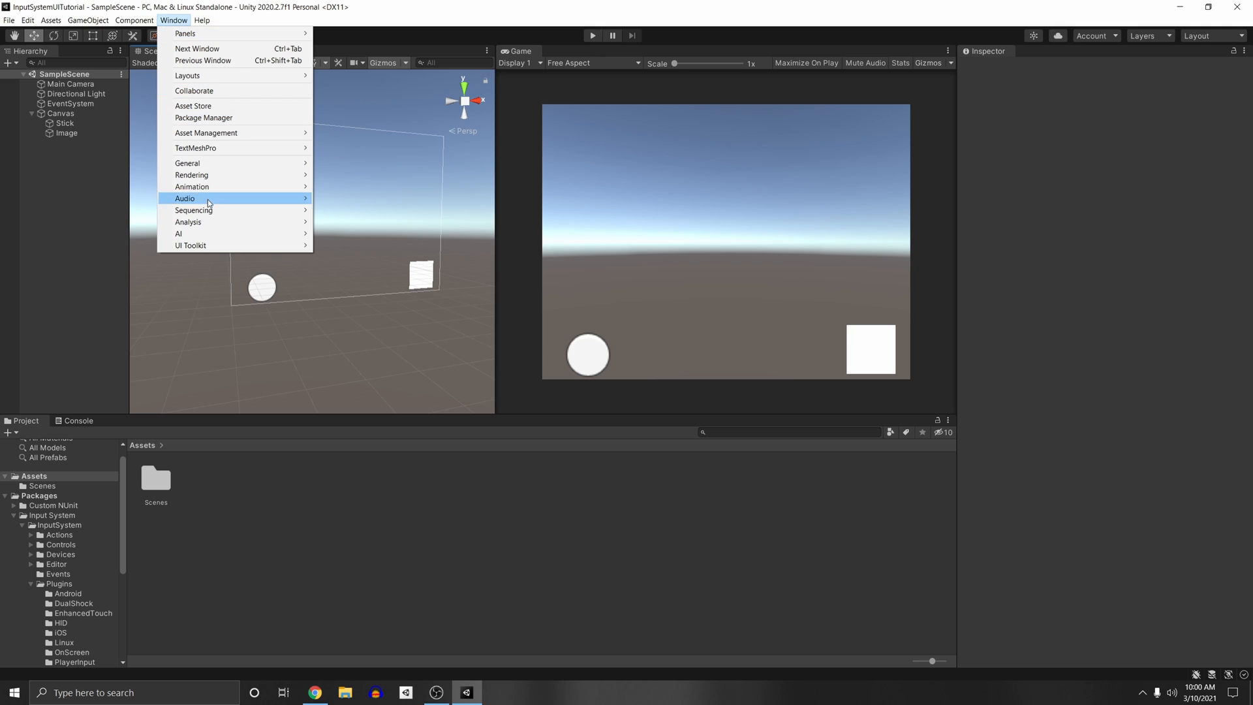
pyautogui.moveTo(207, 210)
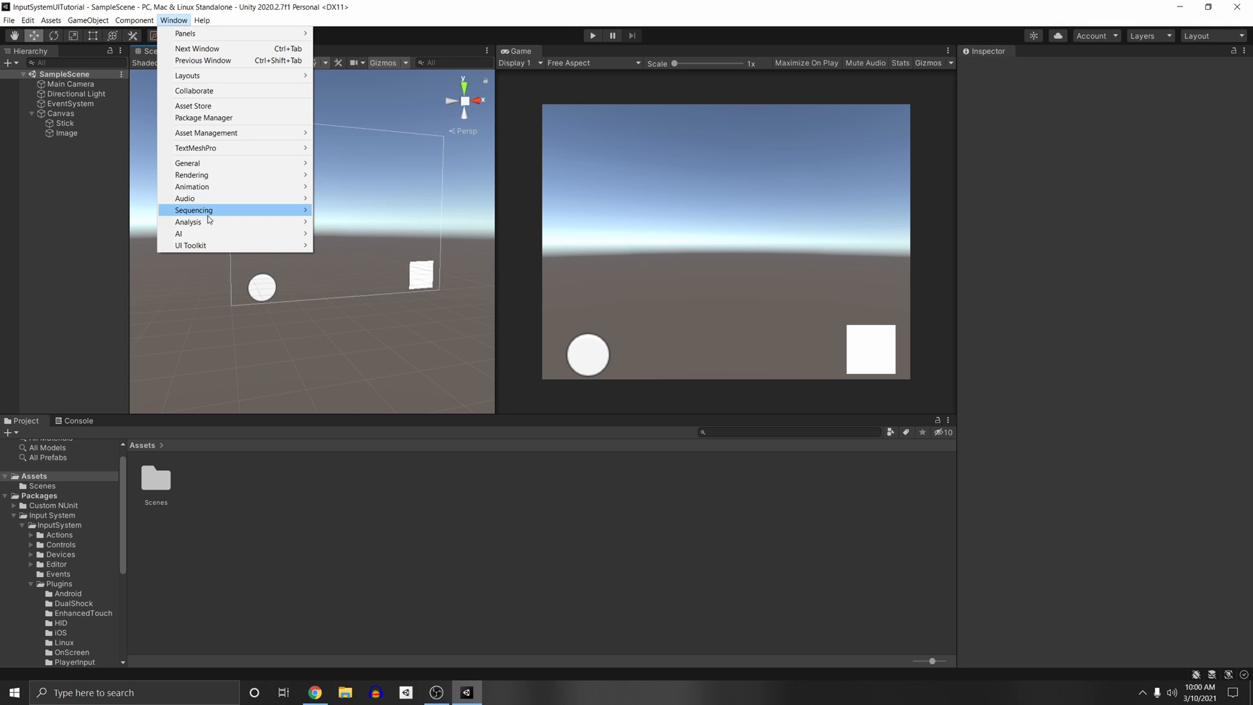
pyautogui.click(189, 221)
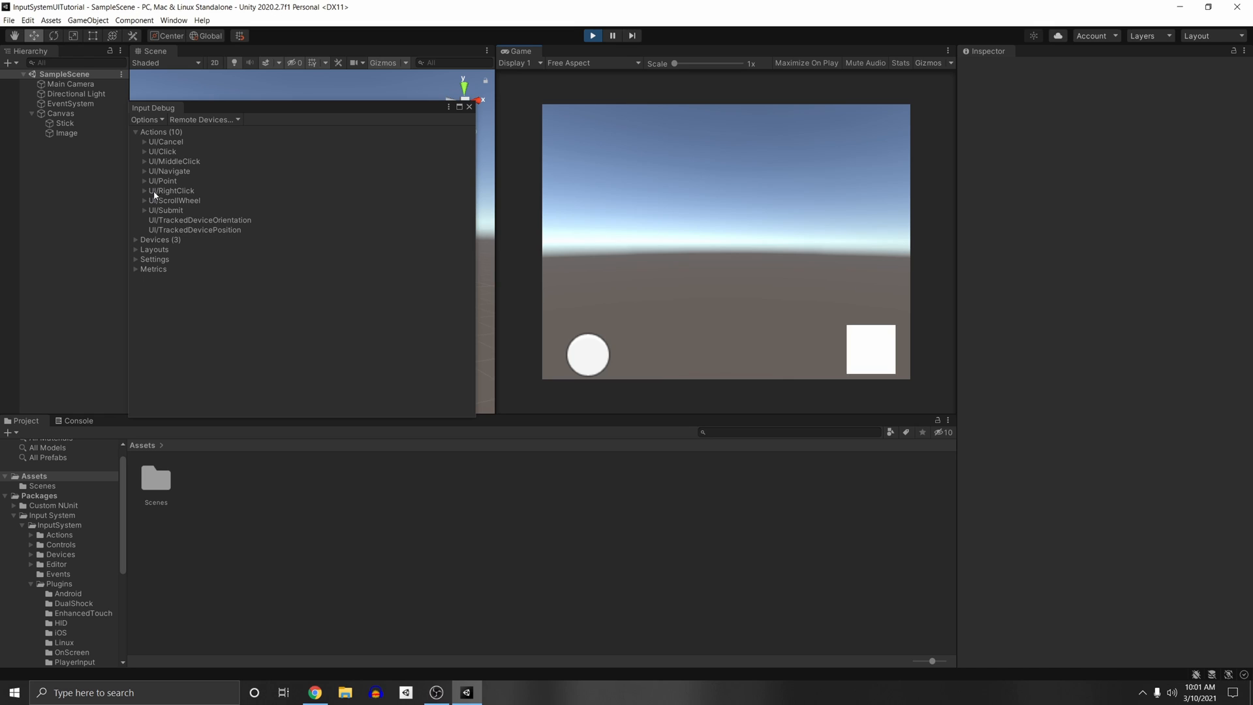
pyautogui.click(136, 239)
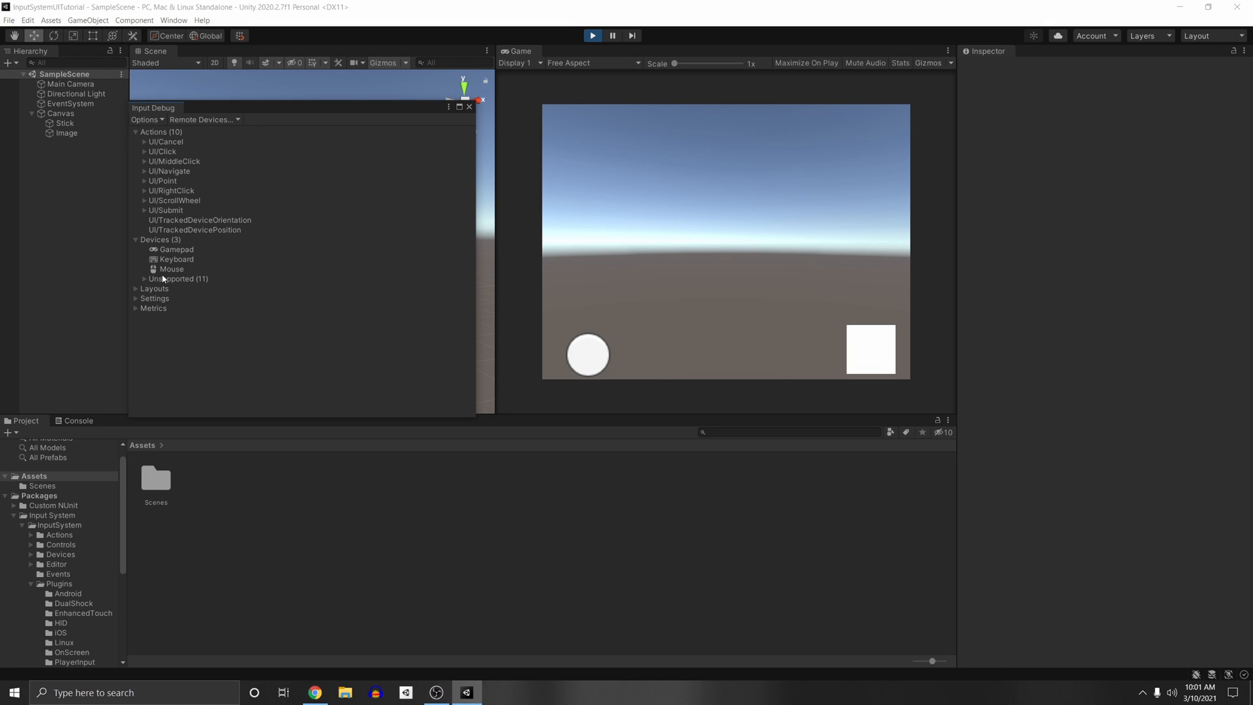
pyautogui.doubleClick(175, 250)
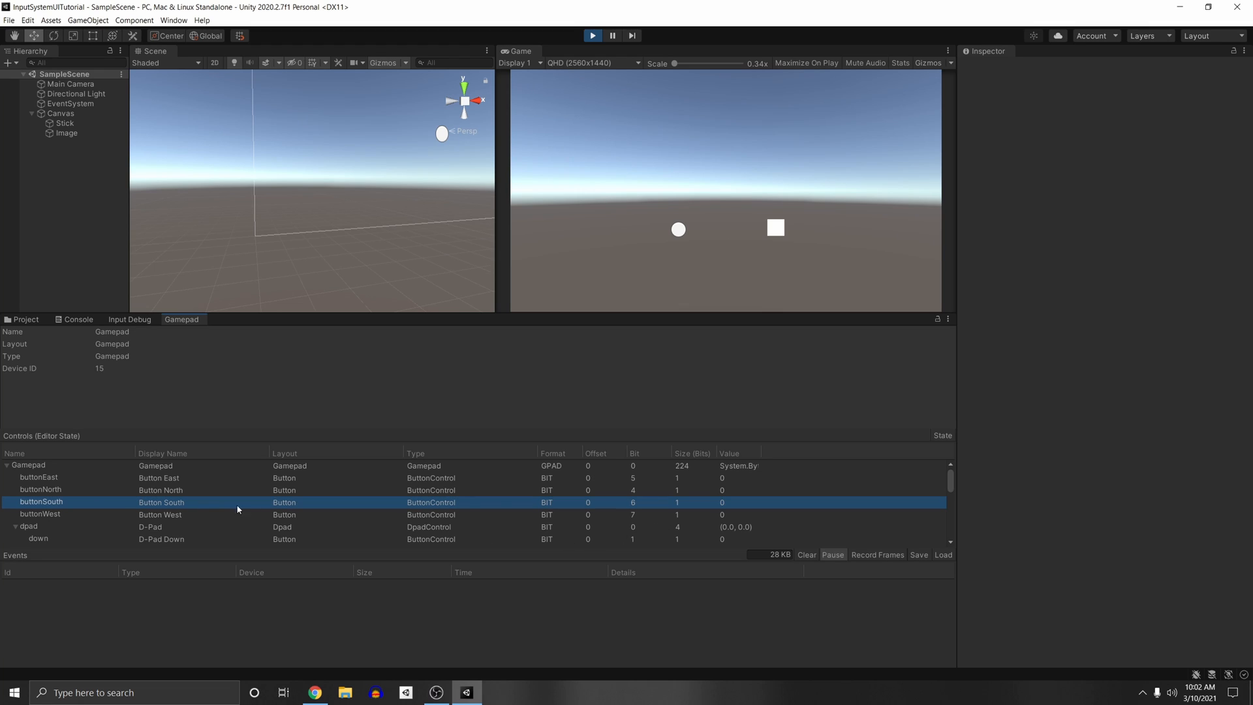
pyautogui.moveTo(696, 508)
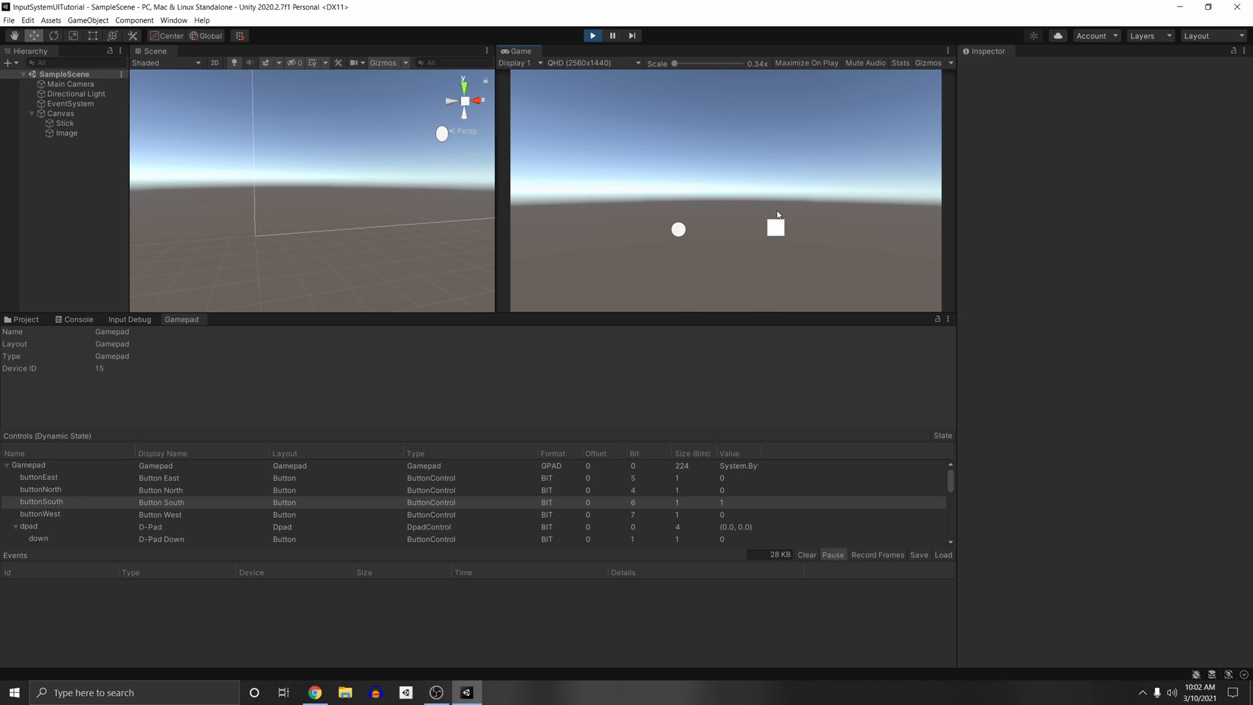
pyautogui.moveTo(763, 236)
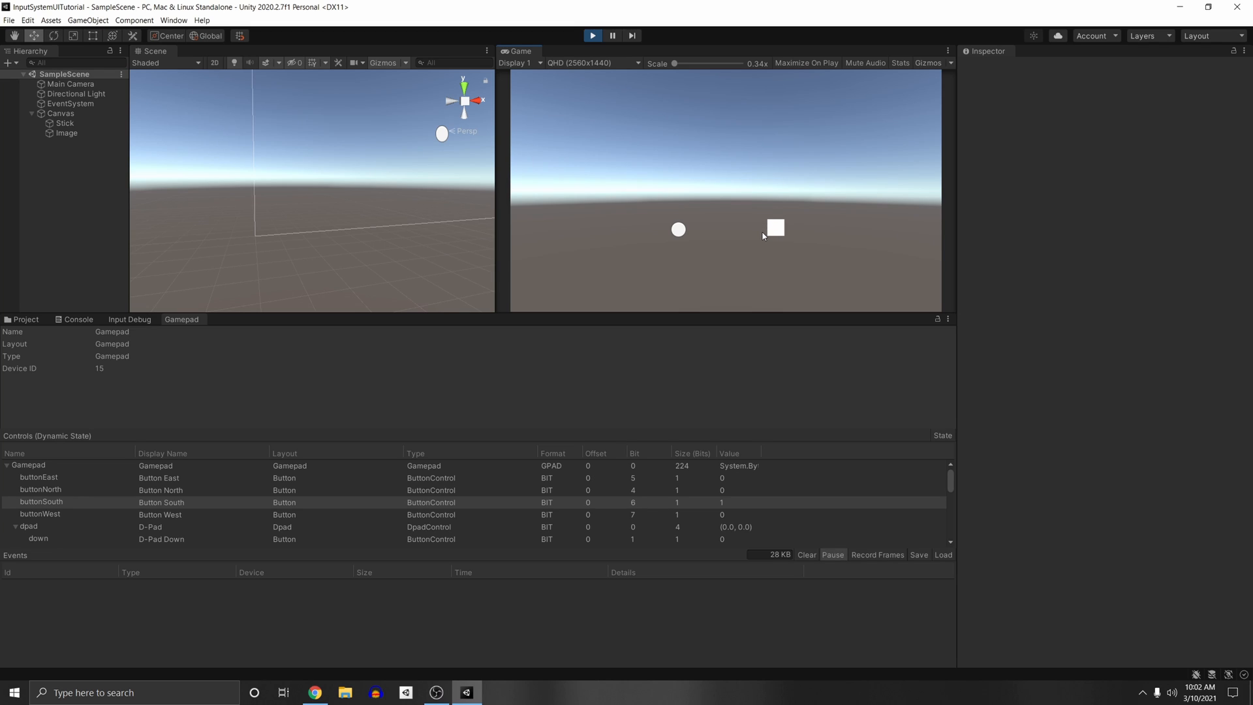